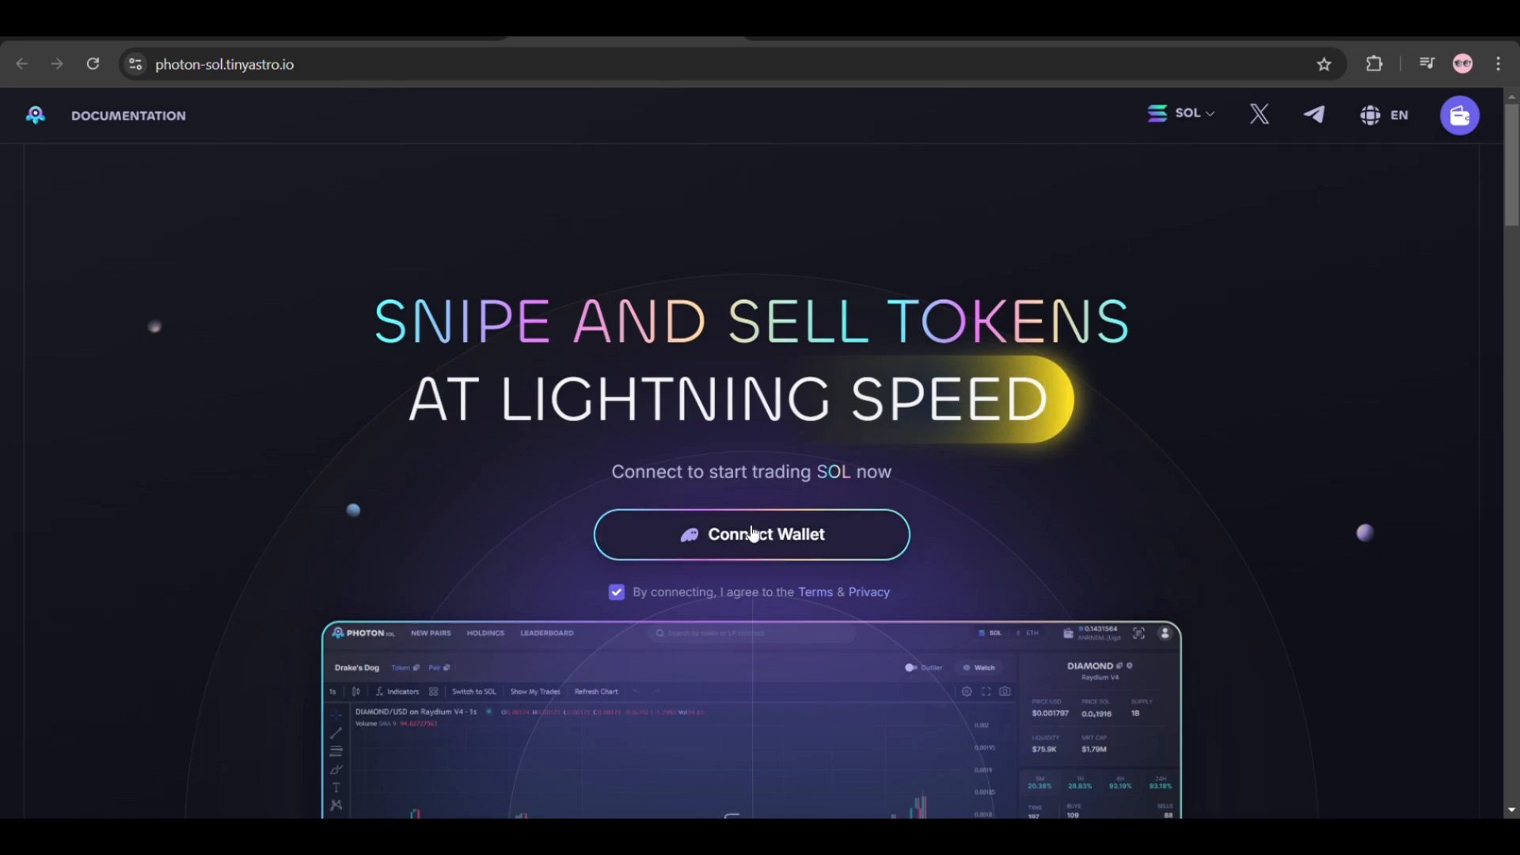
mouse_move(746, 554)
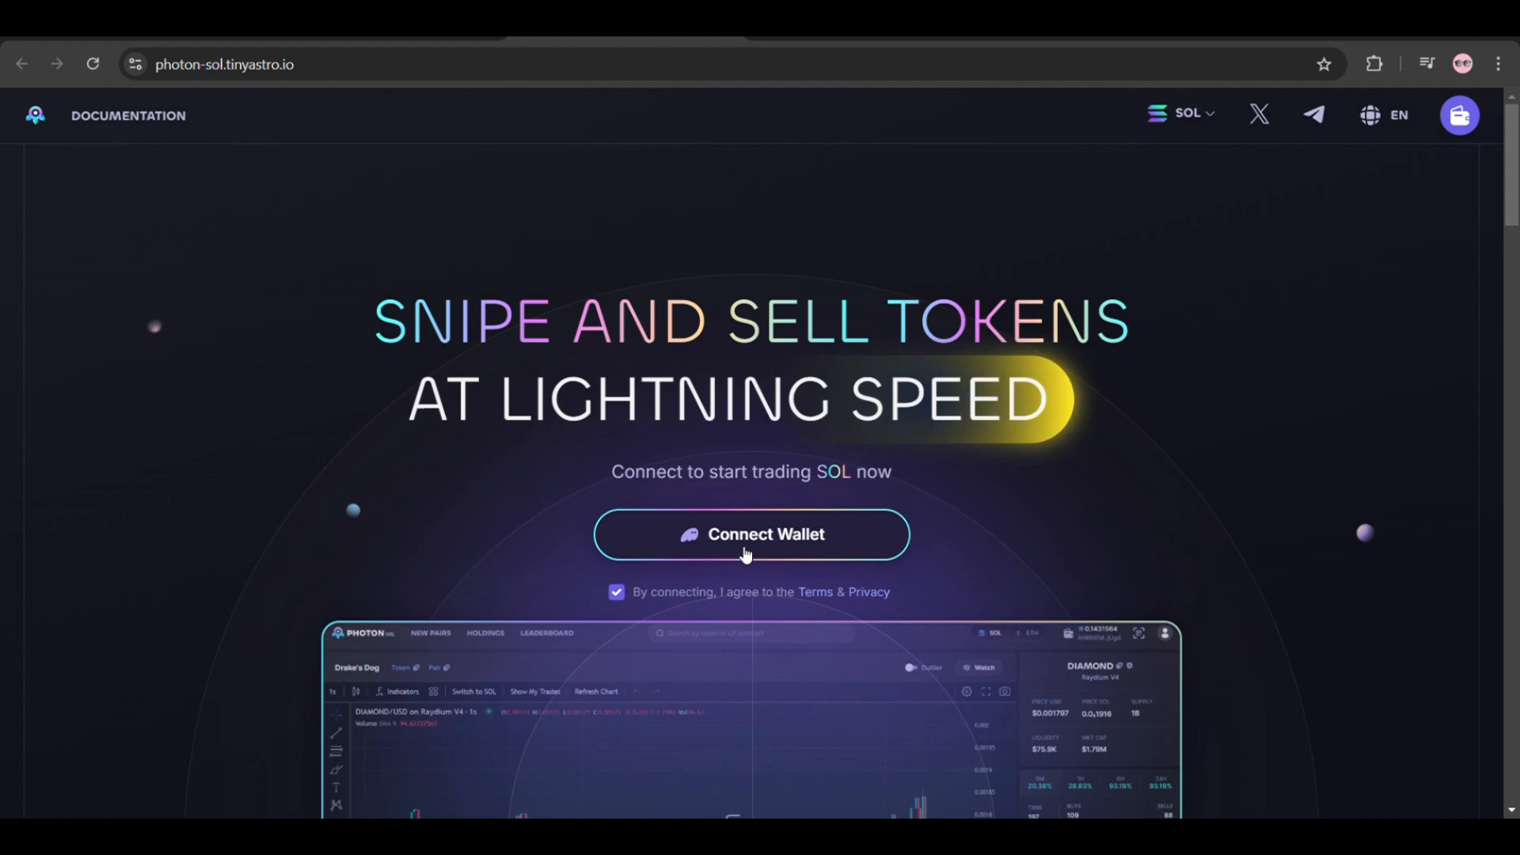
mouse_move(885, 38)
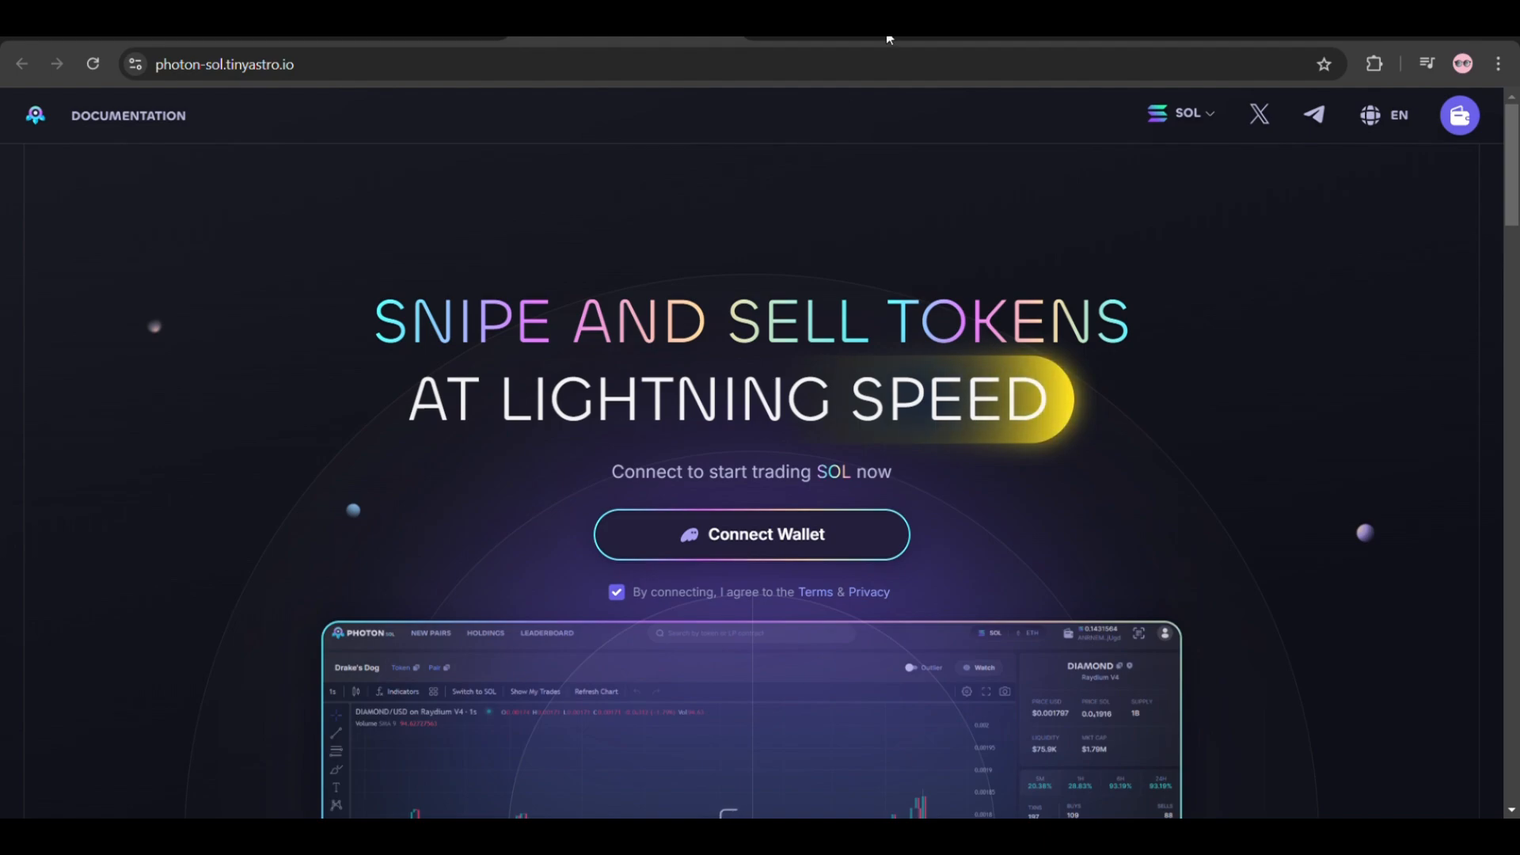
mouse_move(785, 489)
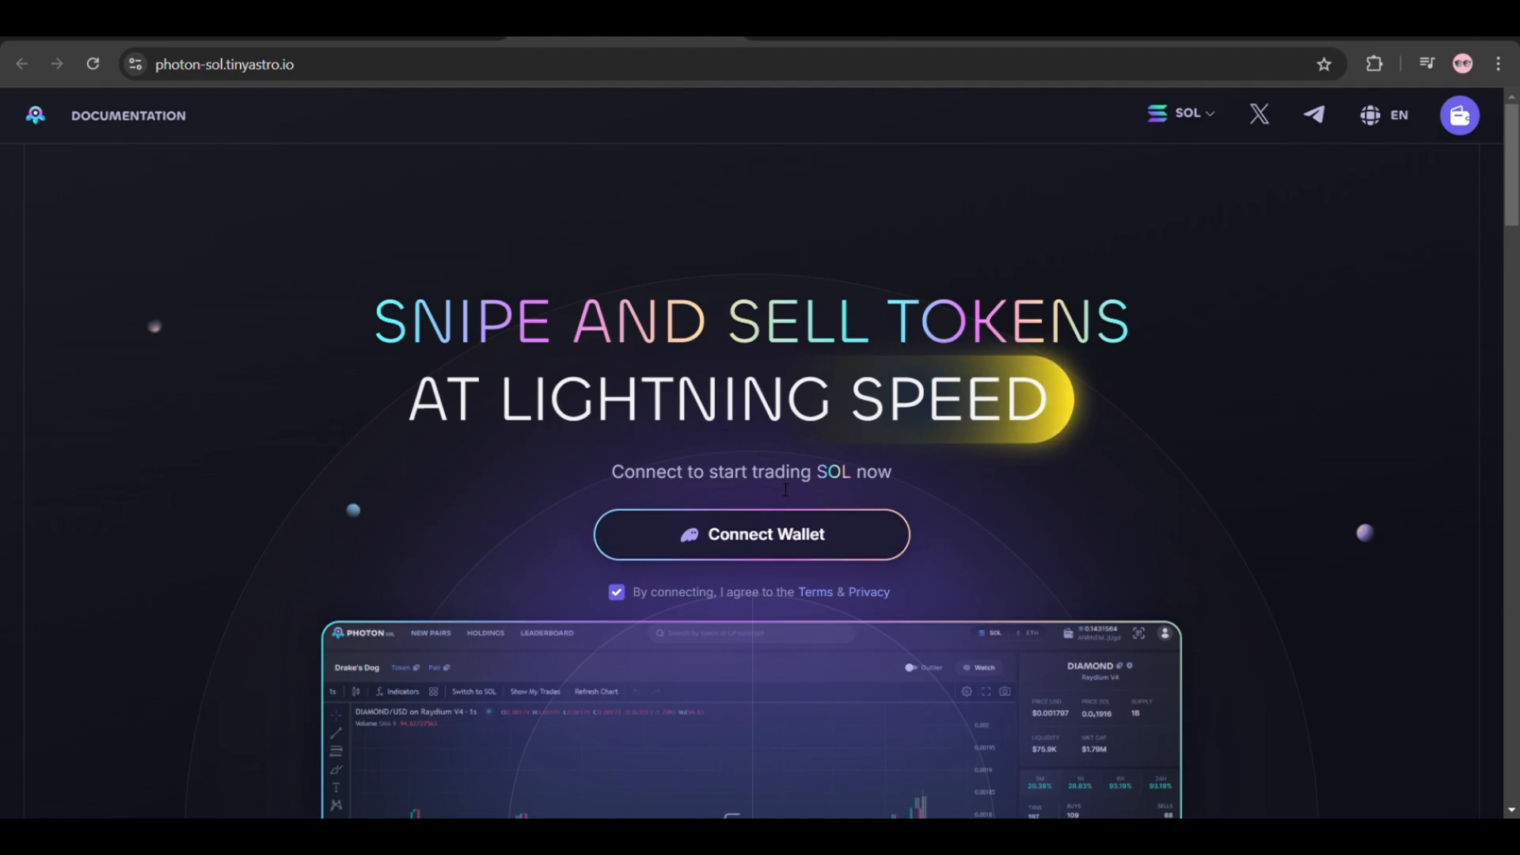
mouse_move(767, 533)
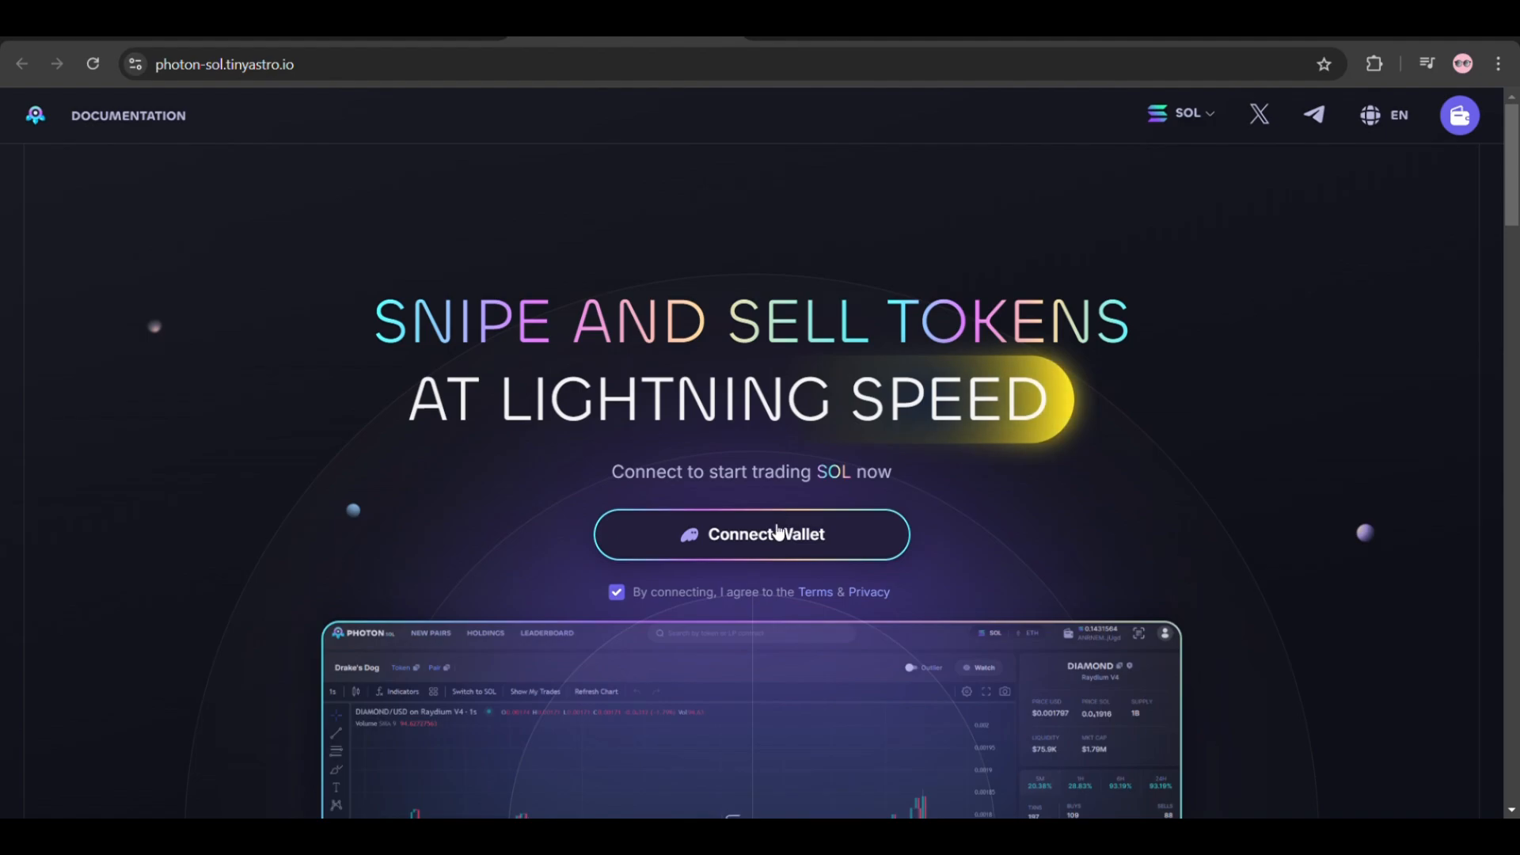
mouse_move(1417, 98)
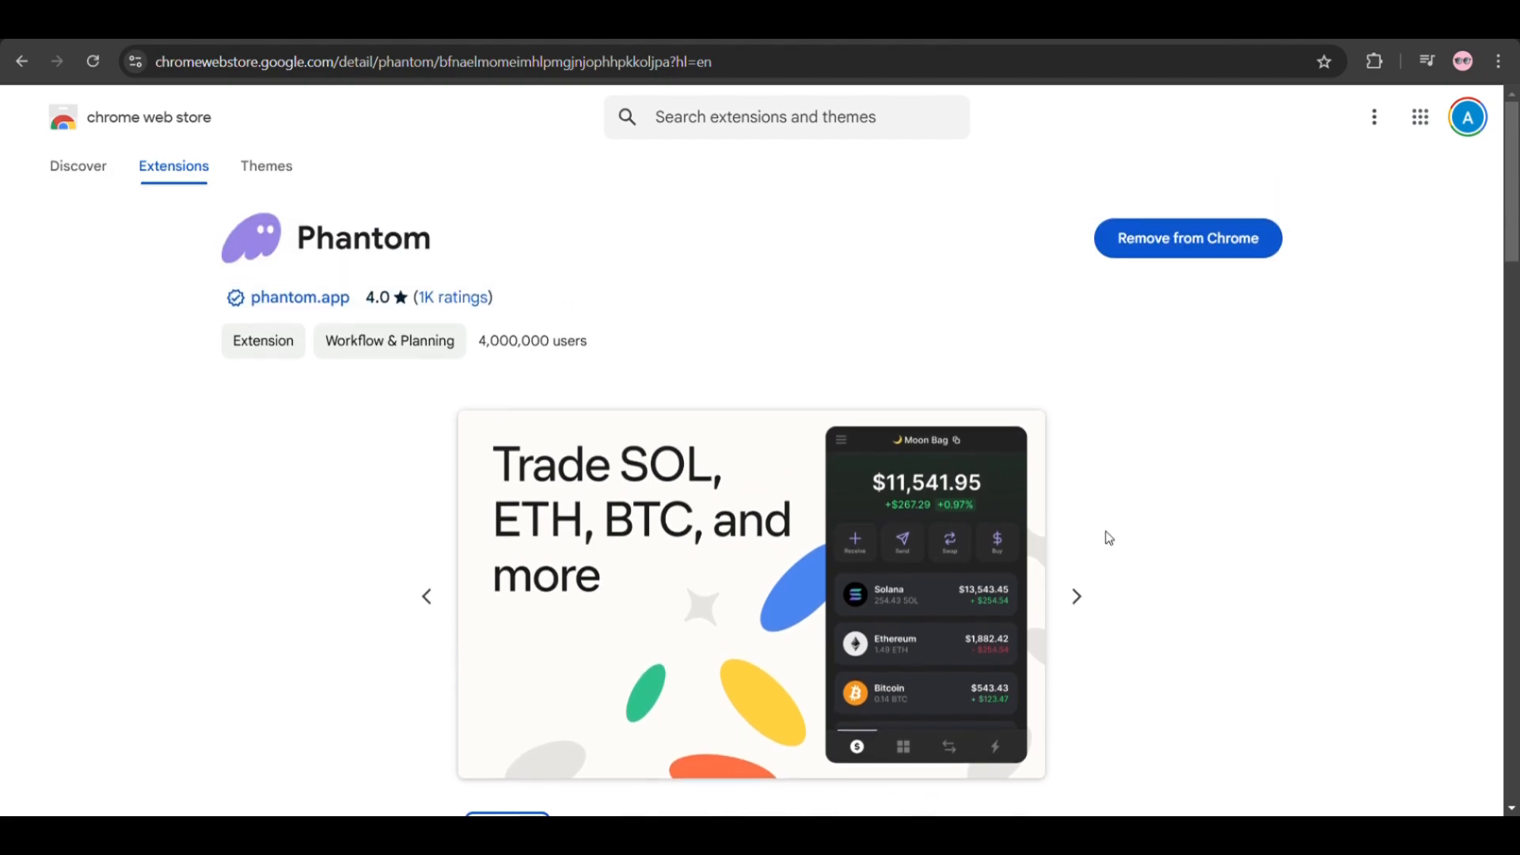
mouse_move(931, 304)
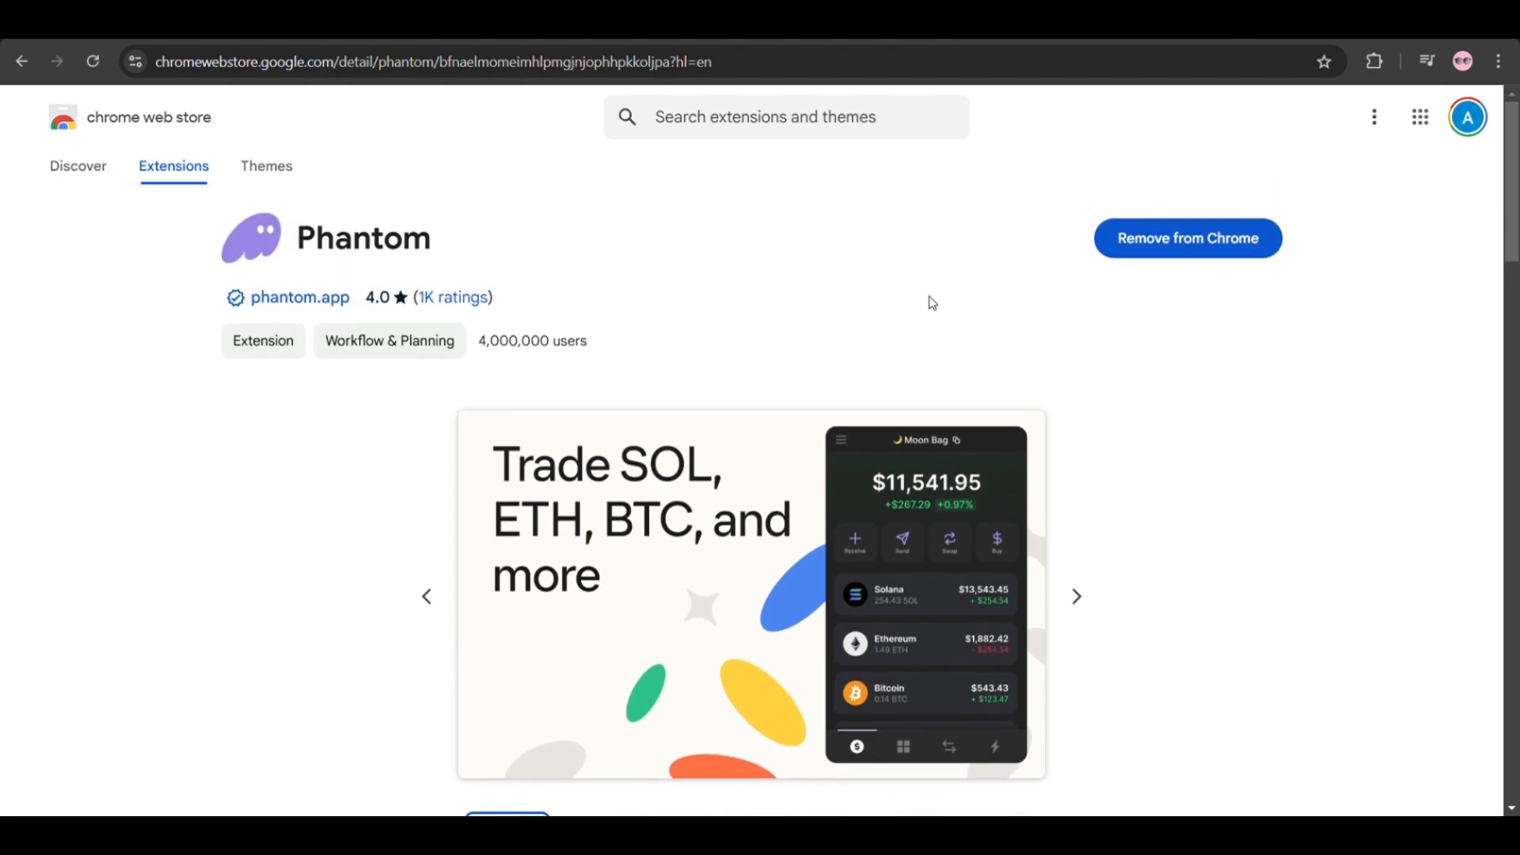
mouse_move(1453, 333)
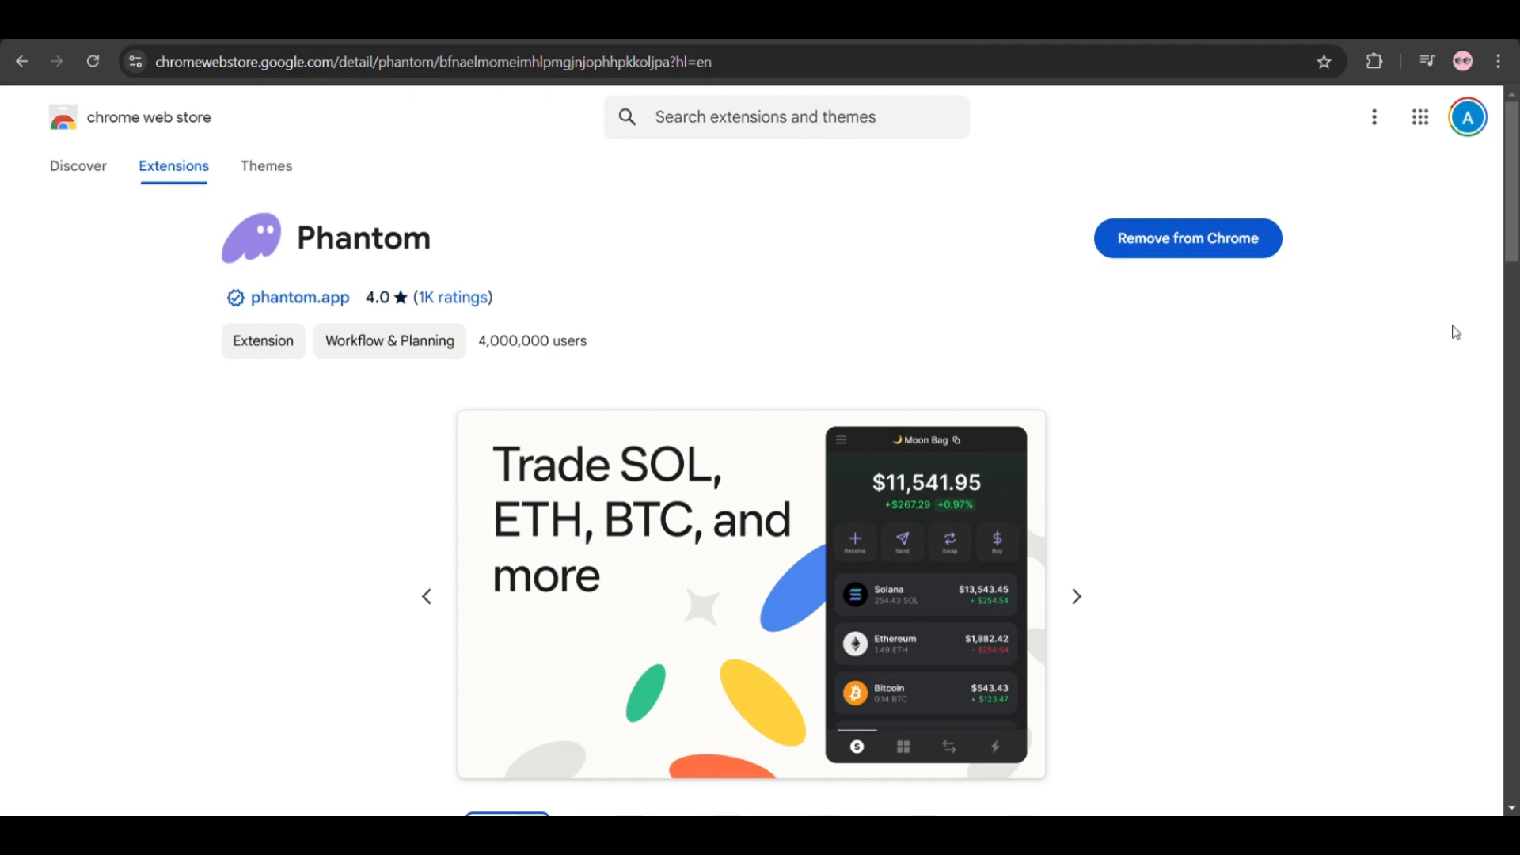
mouse_move(1431, 111)
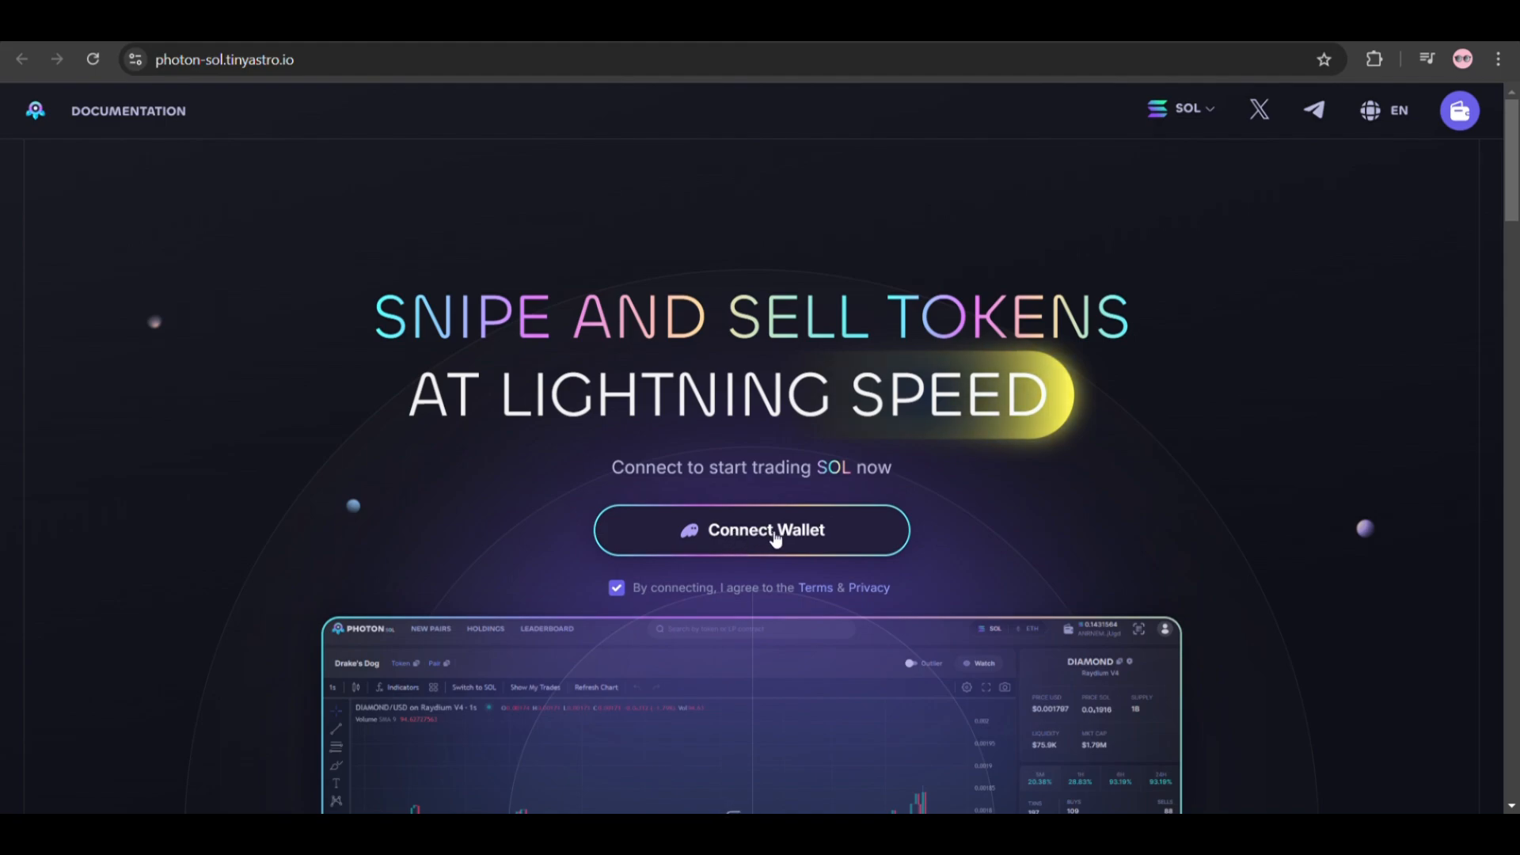
mouse_move(861, 668)
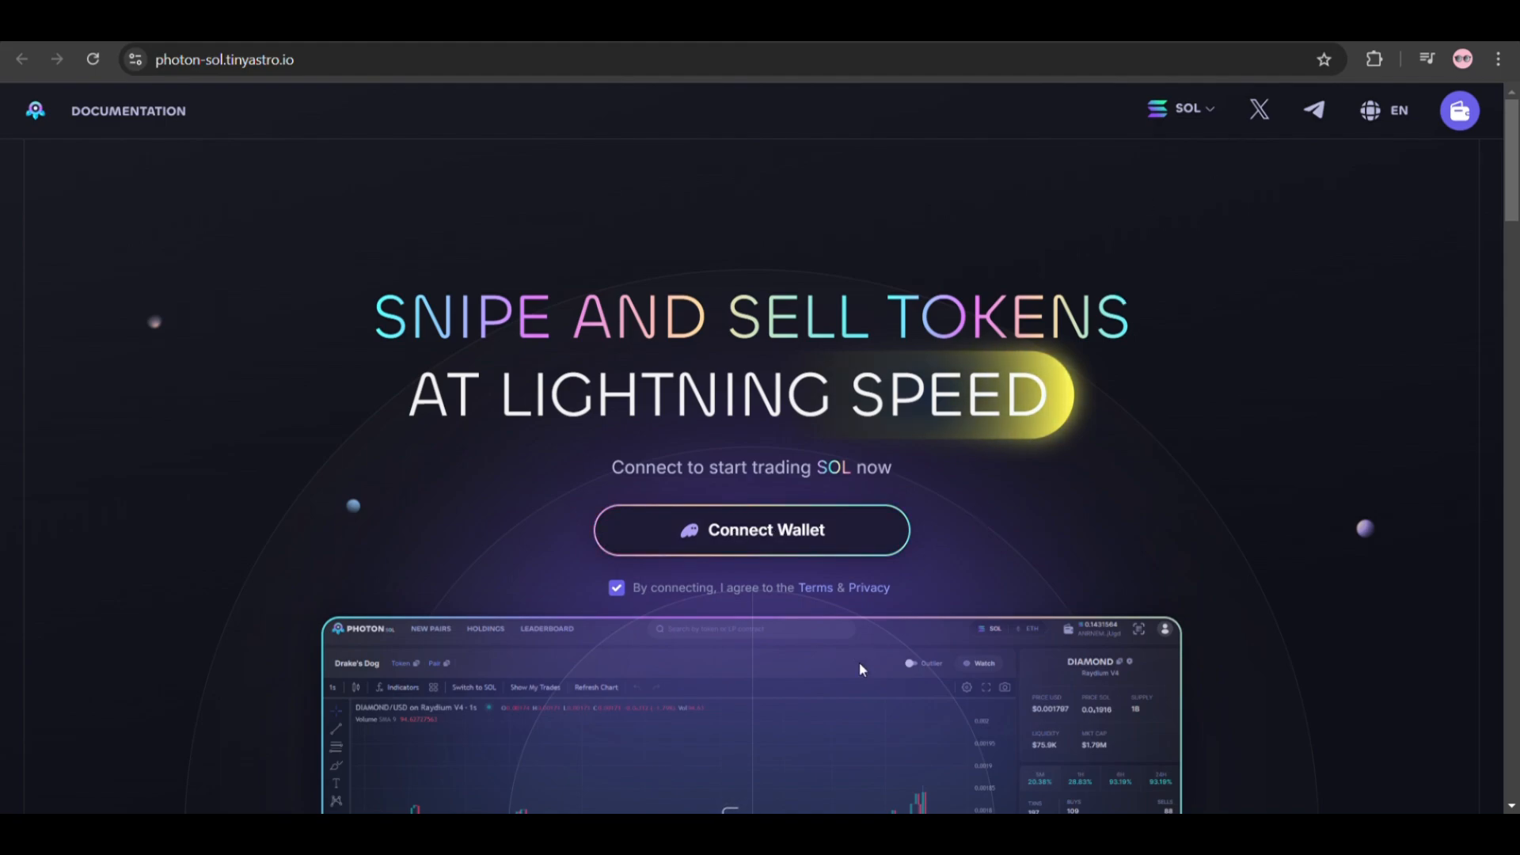
mouse_move(1346, 351)
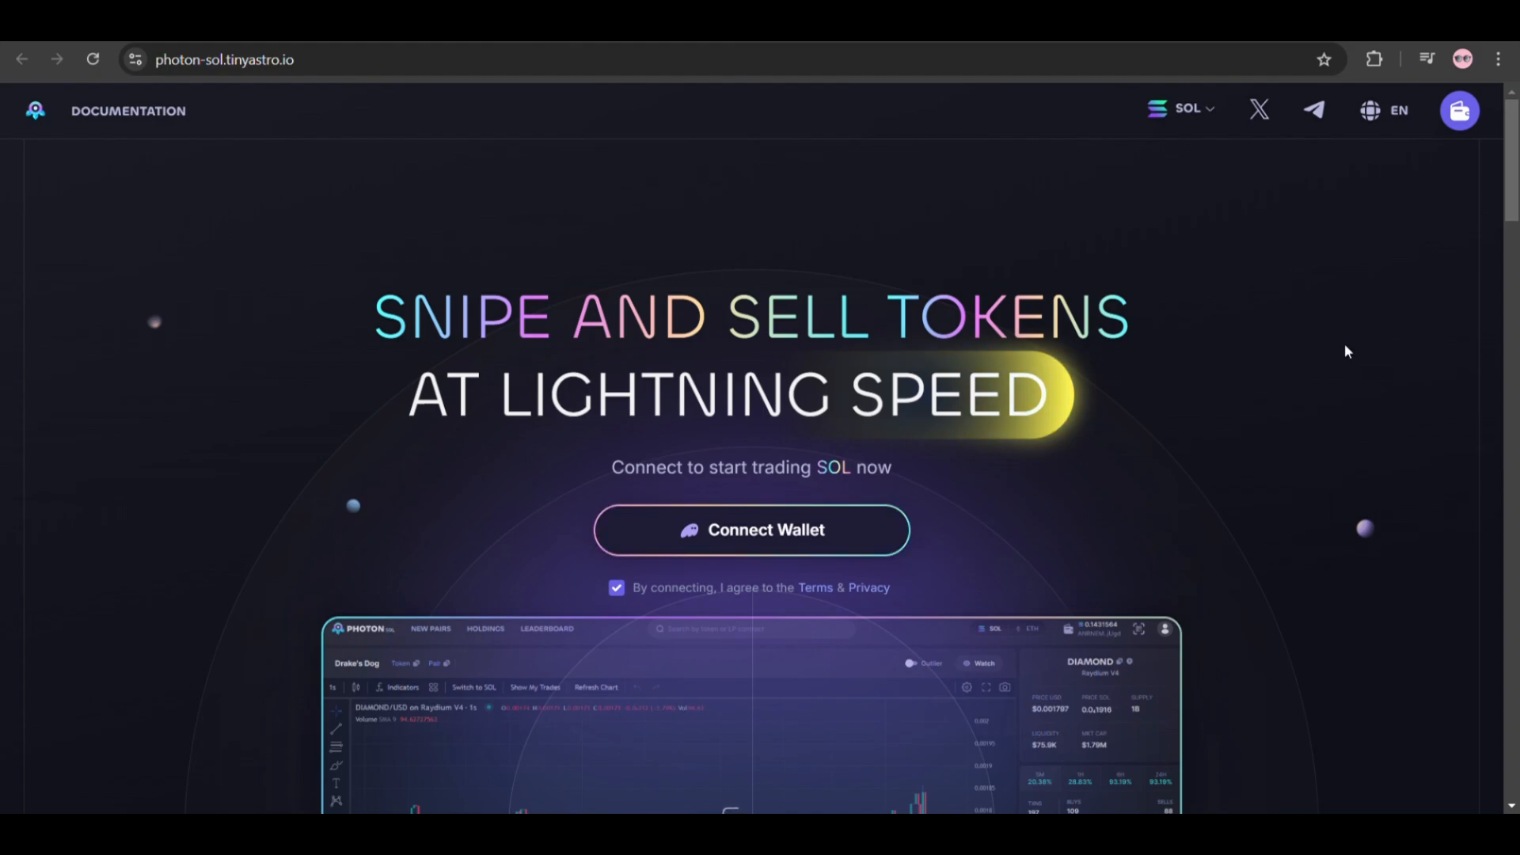
mouse_move(1466, 332)
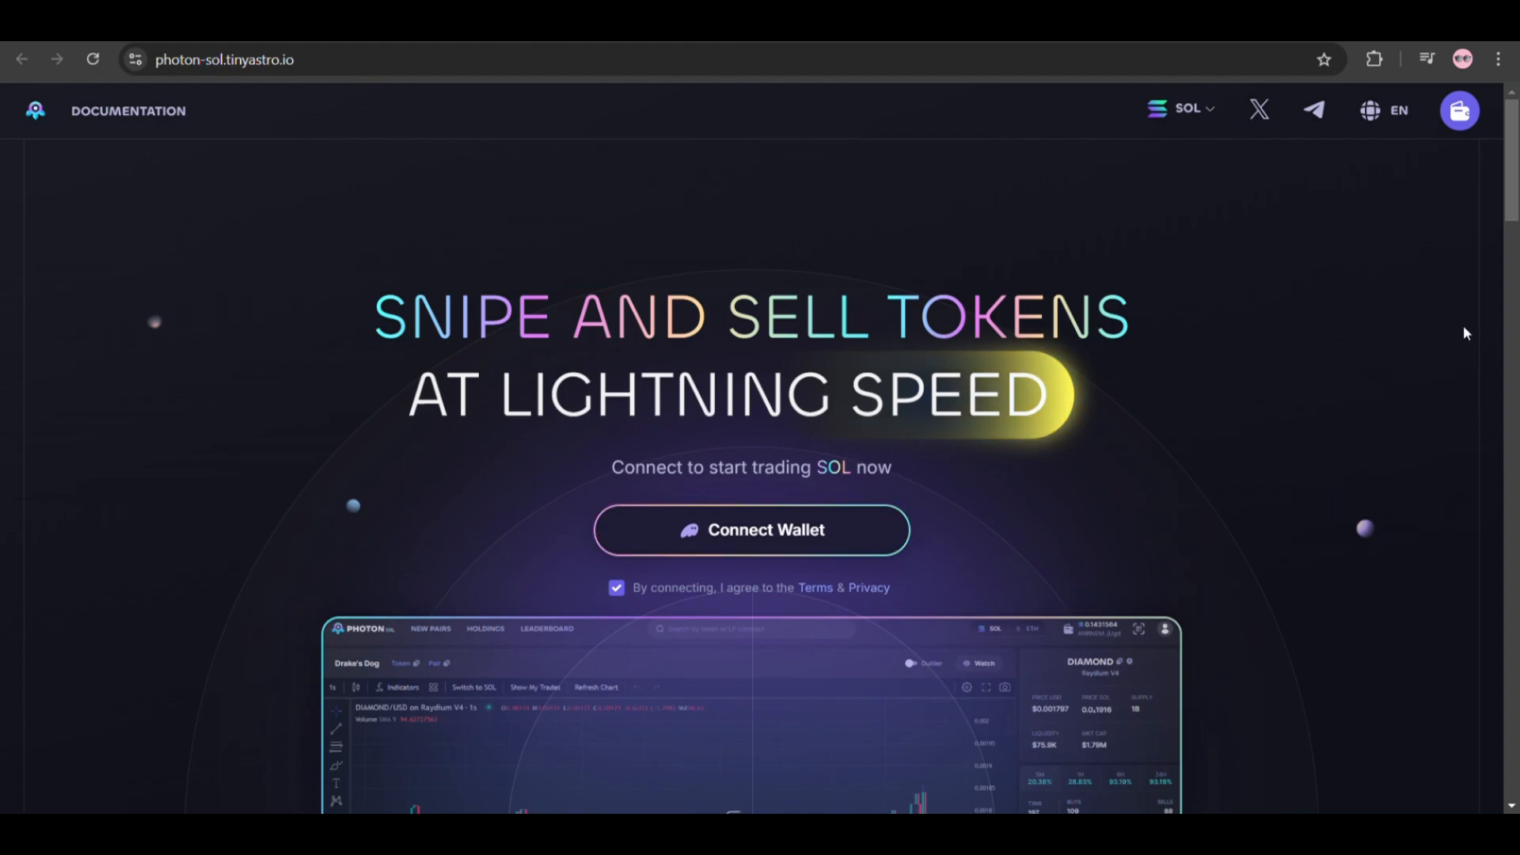
mouse_move(1438, 596)
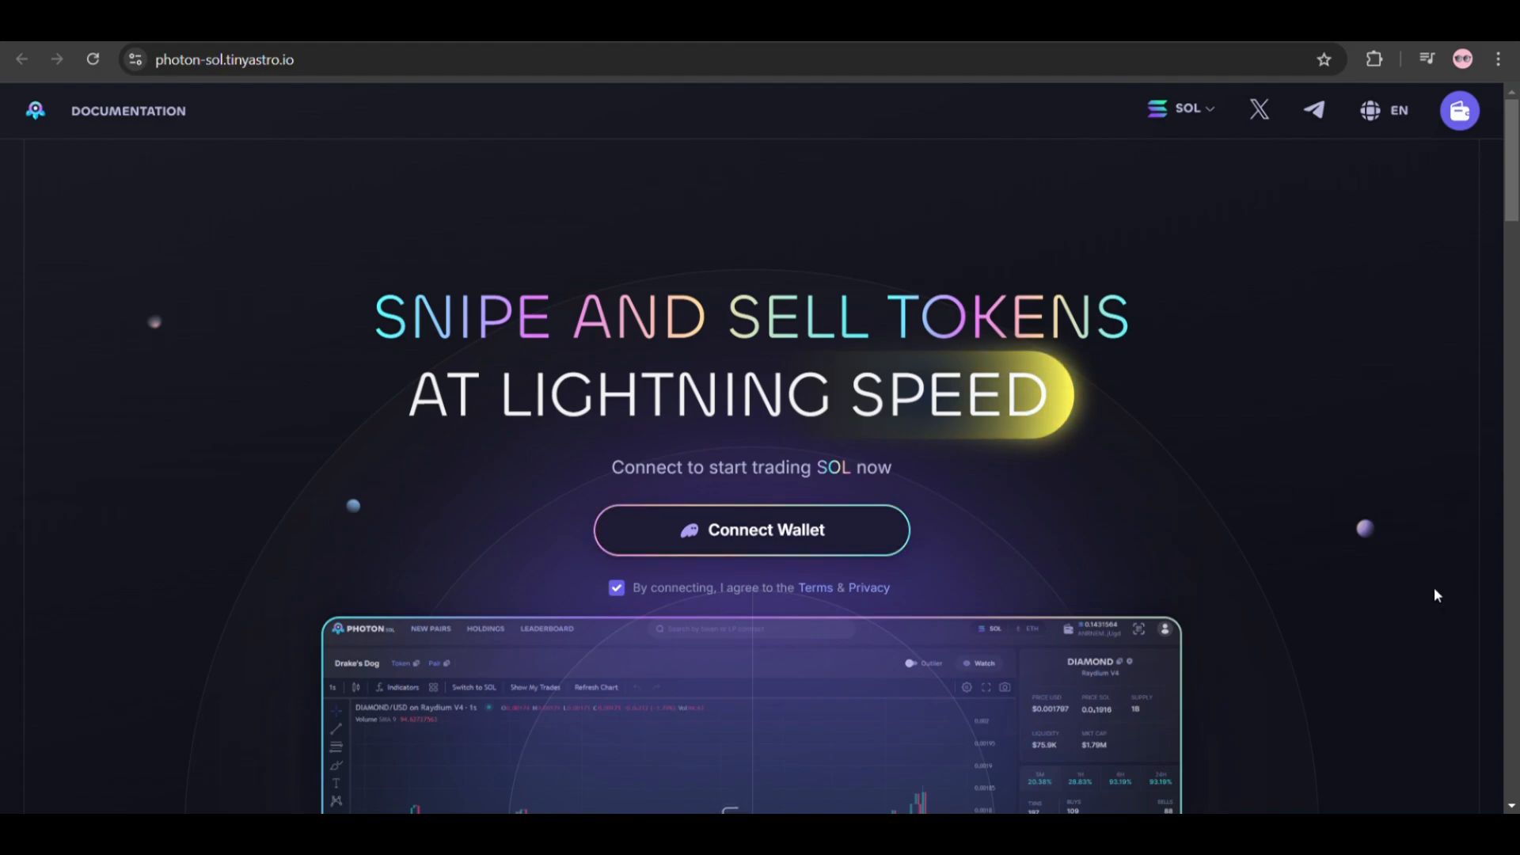
mouse_move(1422, 49)
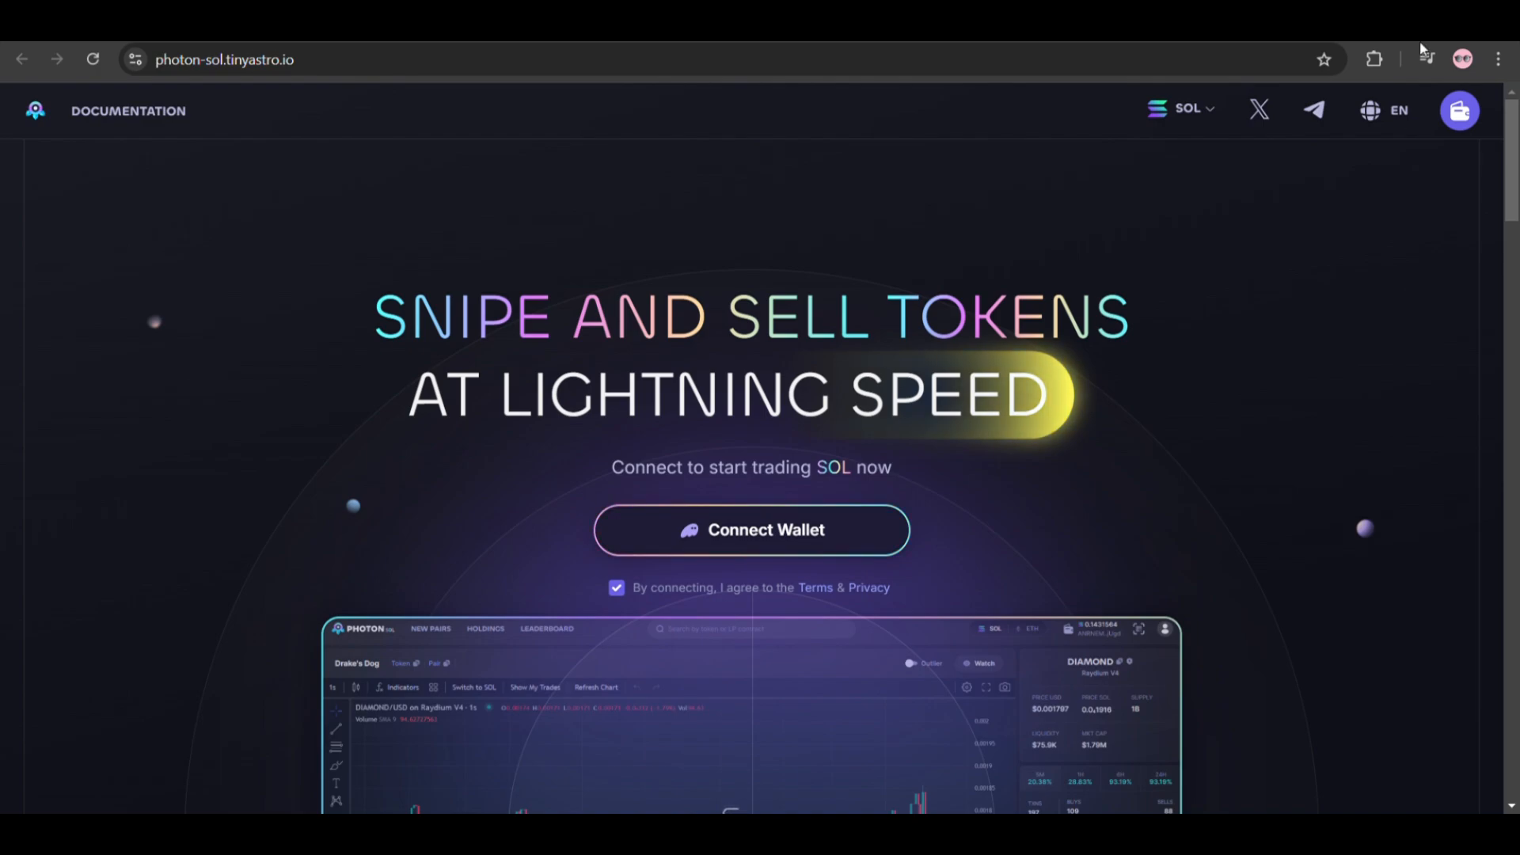
mouse_move(1316, 293)
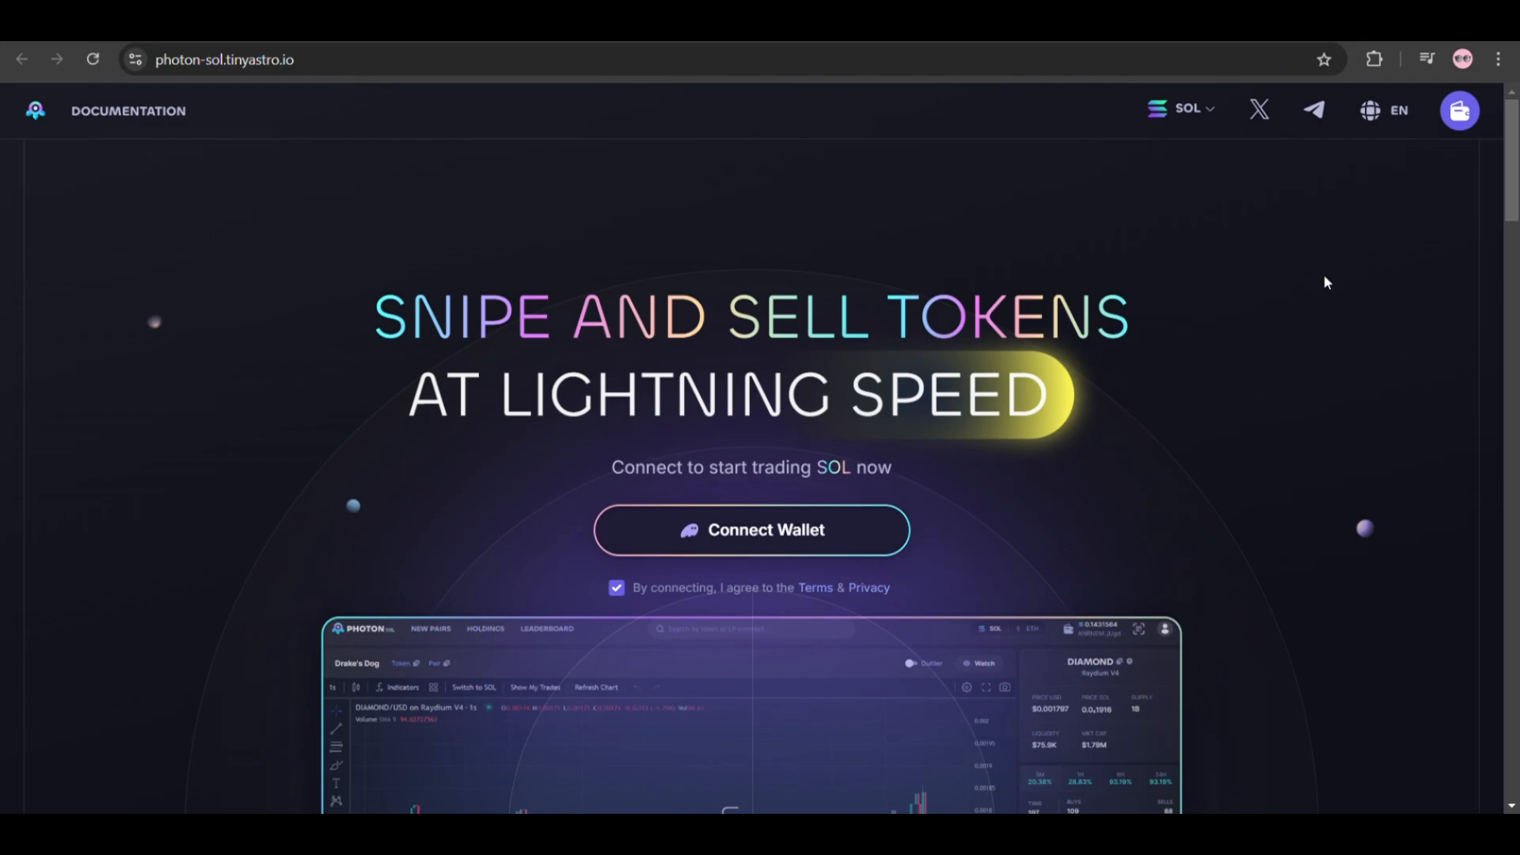
- Approve the Phantom connection and generate the Photon trading wallet with its hidden private key
click(750, 529)
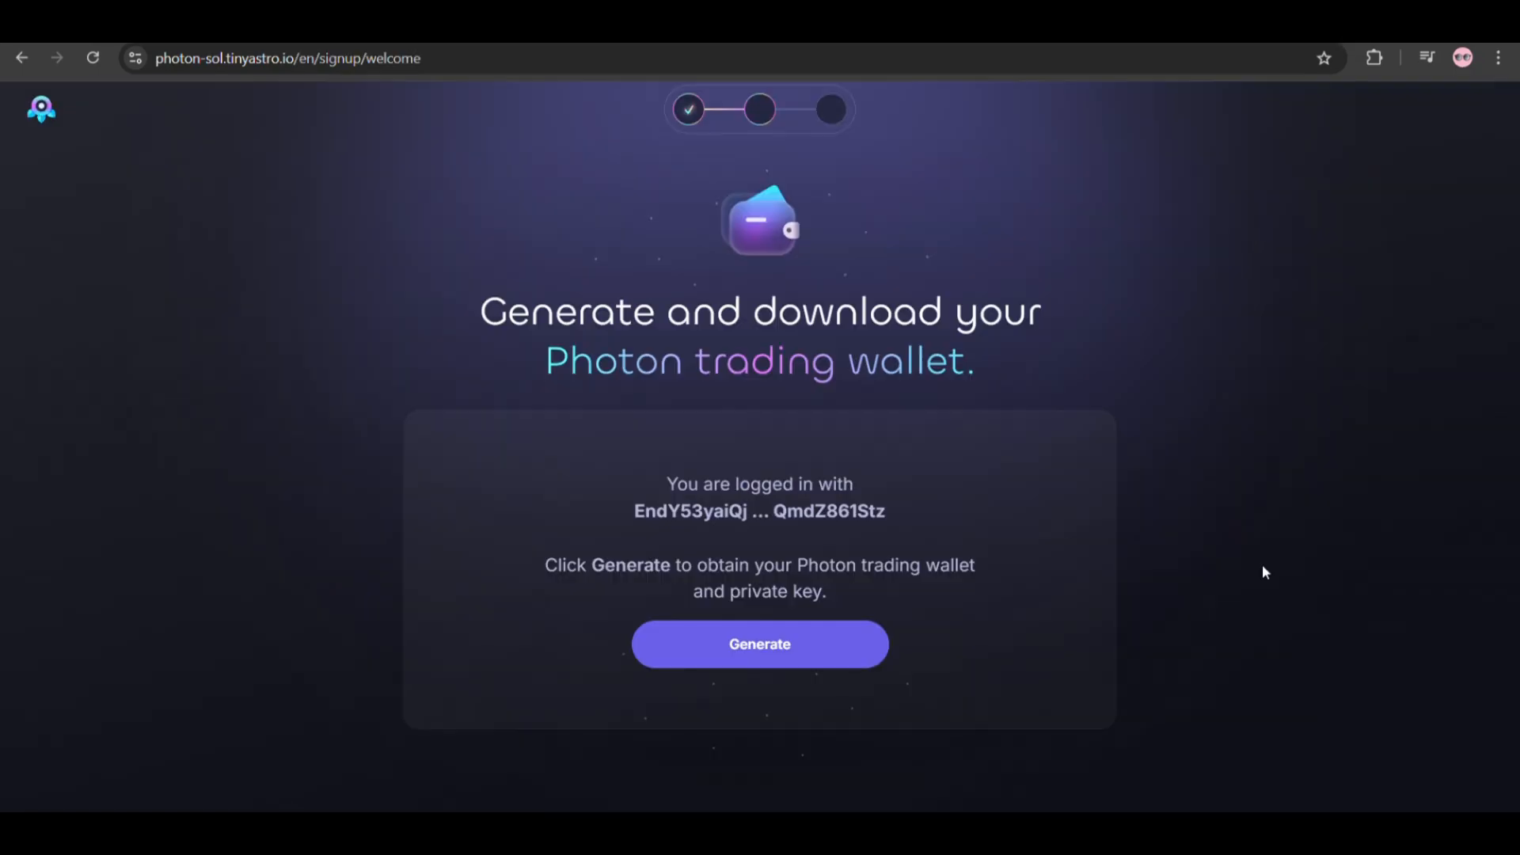
mouse_move(560, 593)
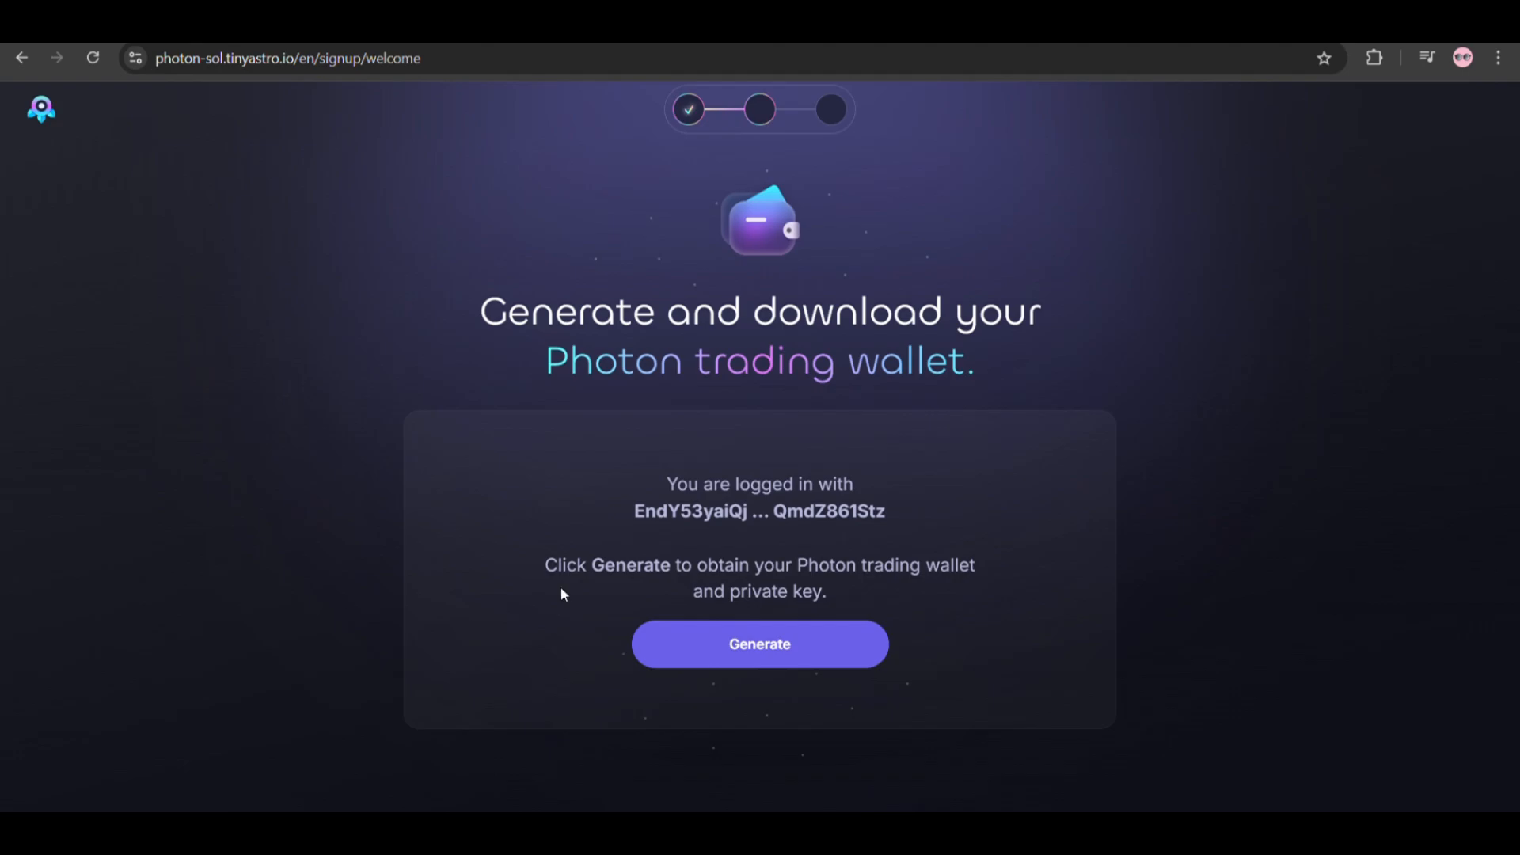
mouse_move(974, 592)
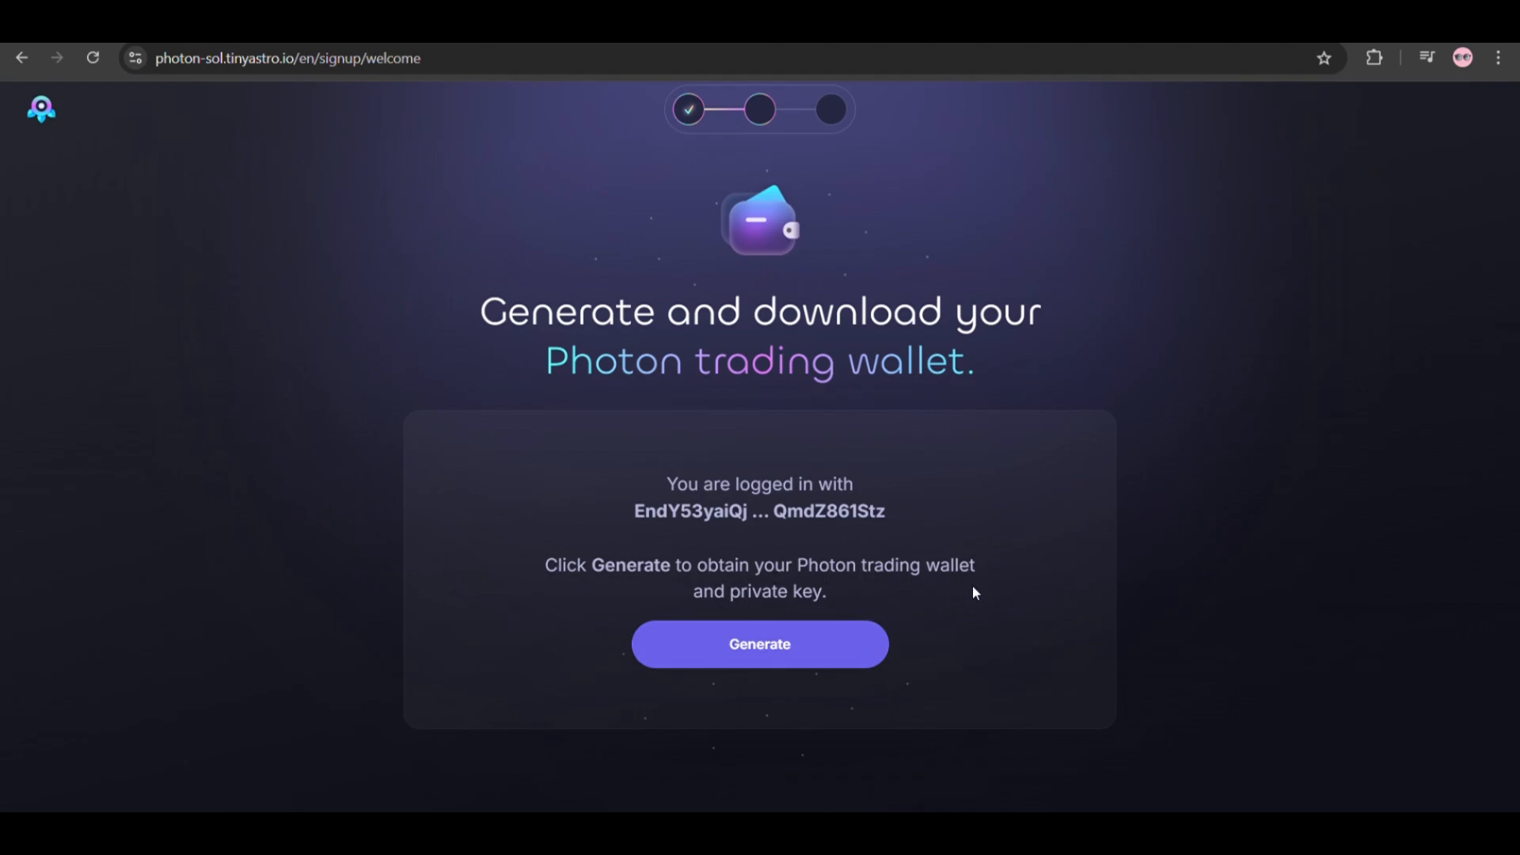
mouse_move(922, 584)
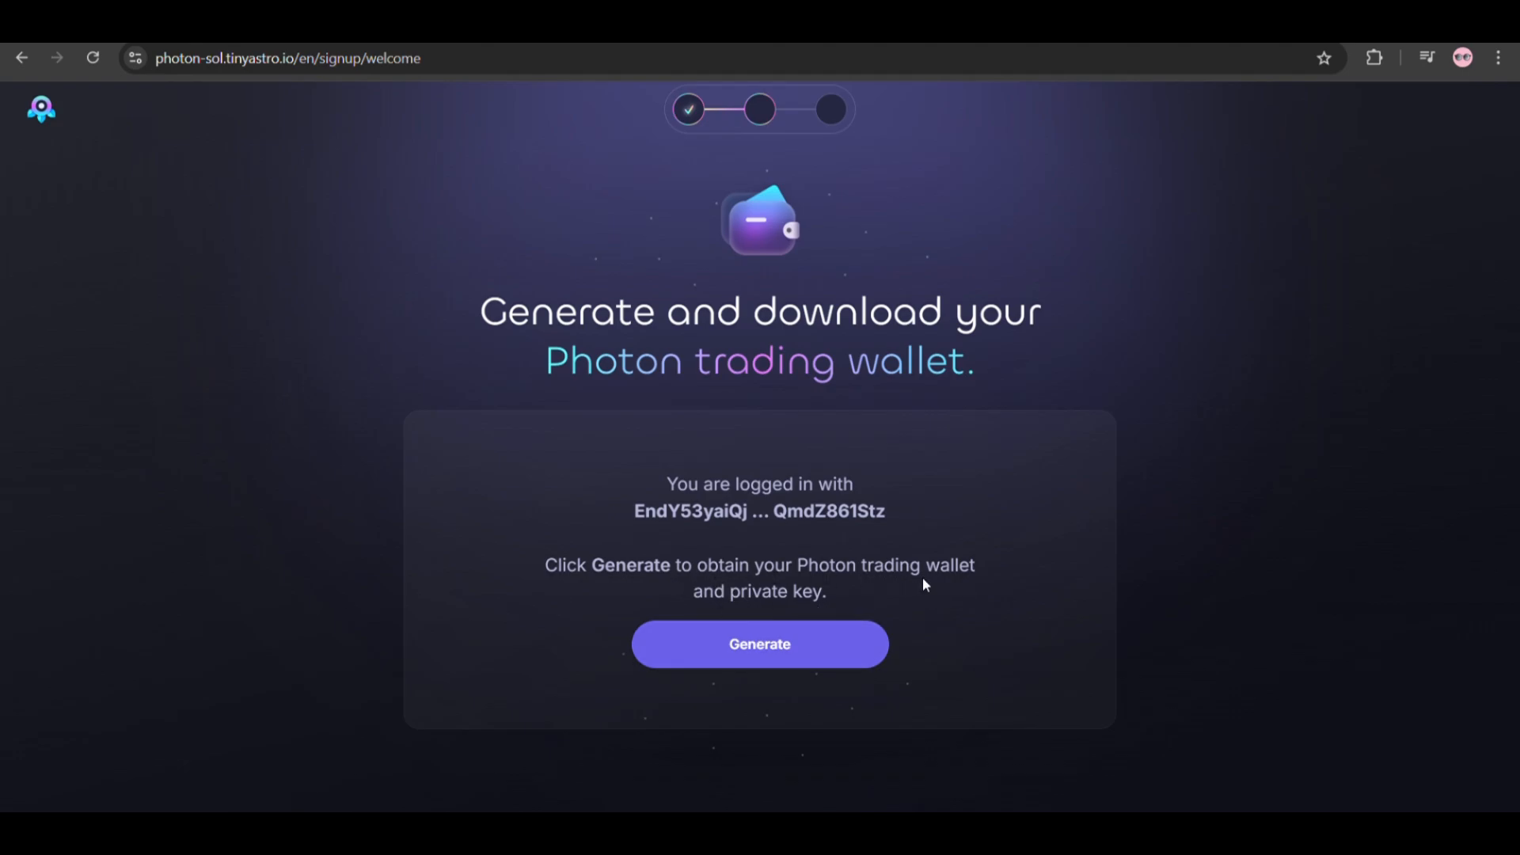
mouse_move(886, 519)
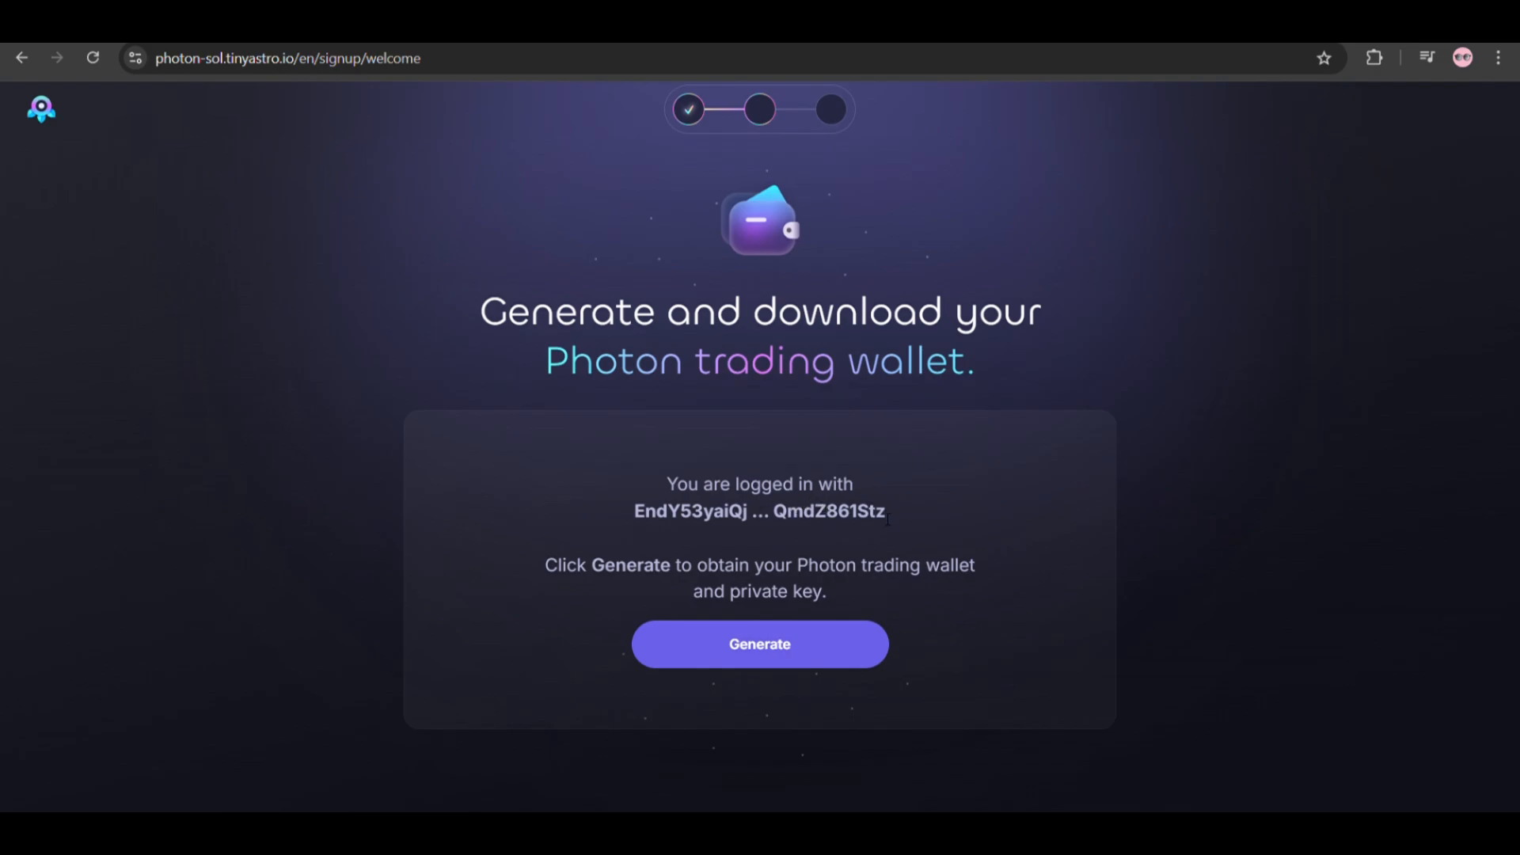
mouse_move(803, 668)
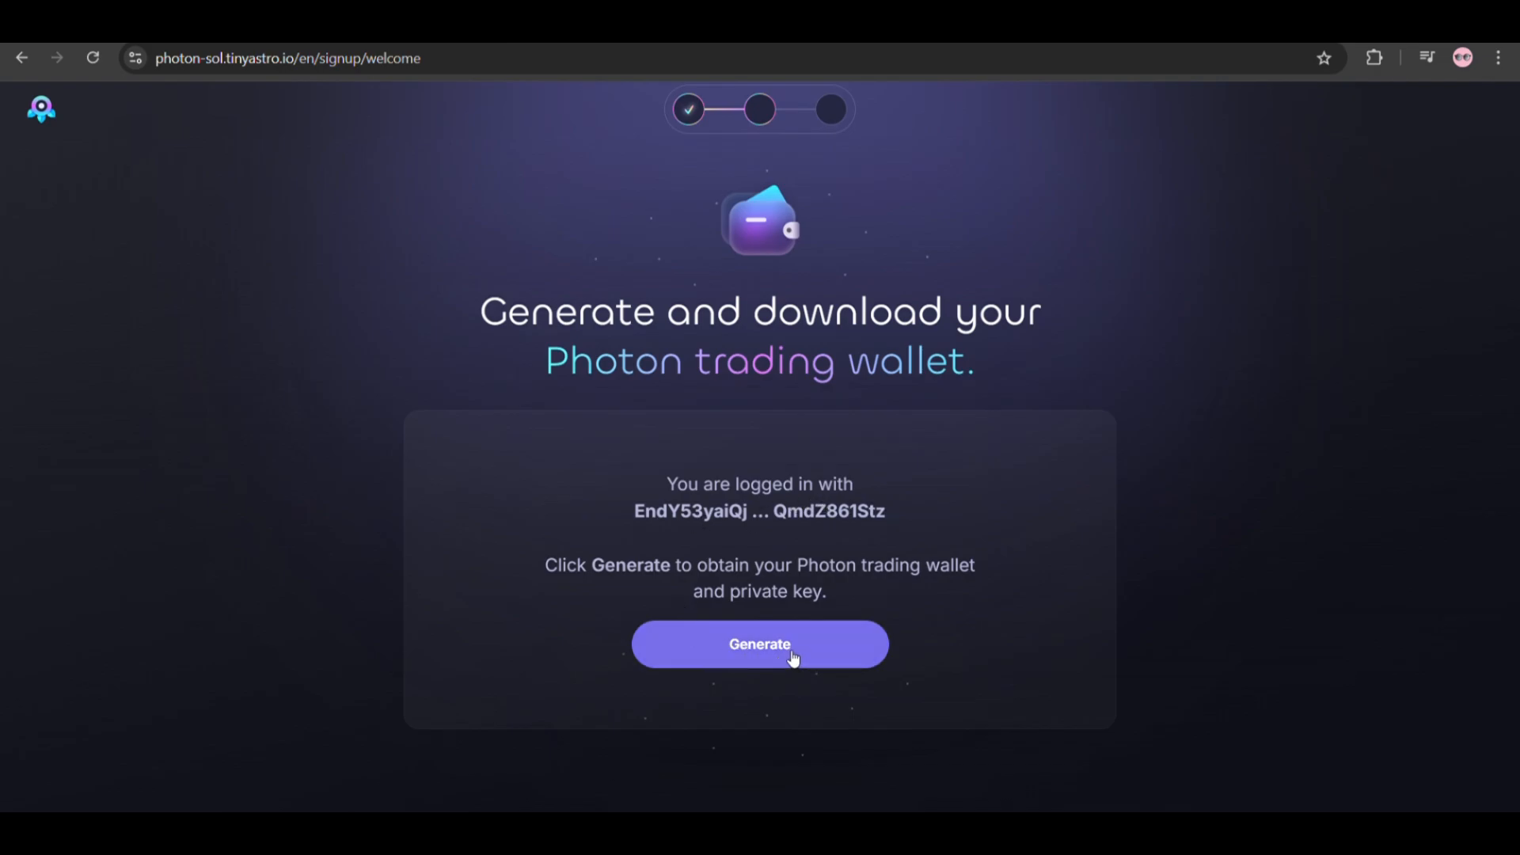
click(759, 644)
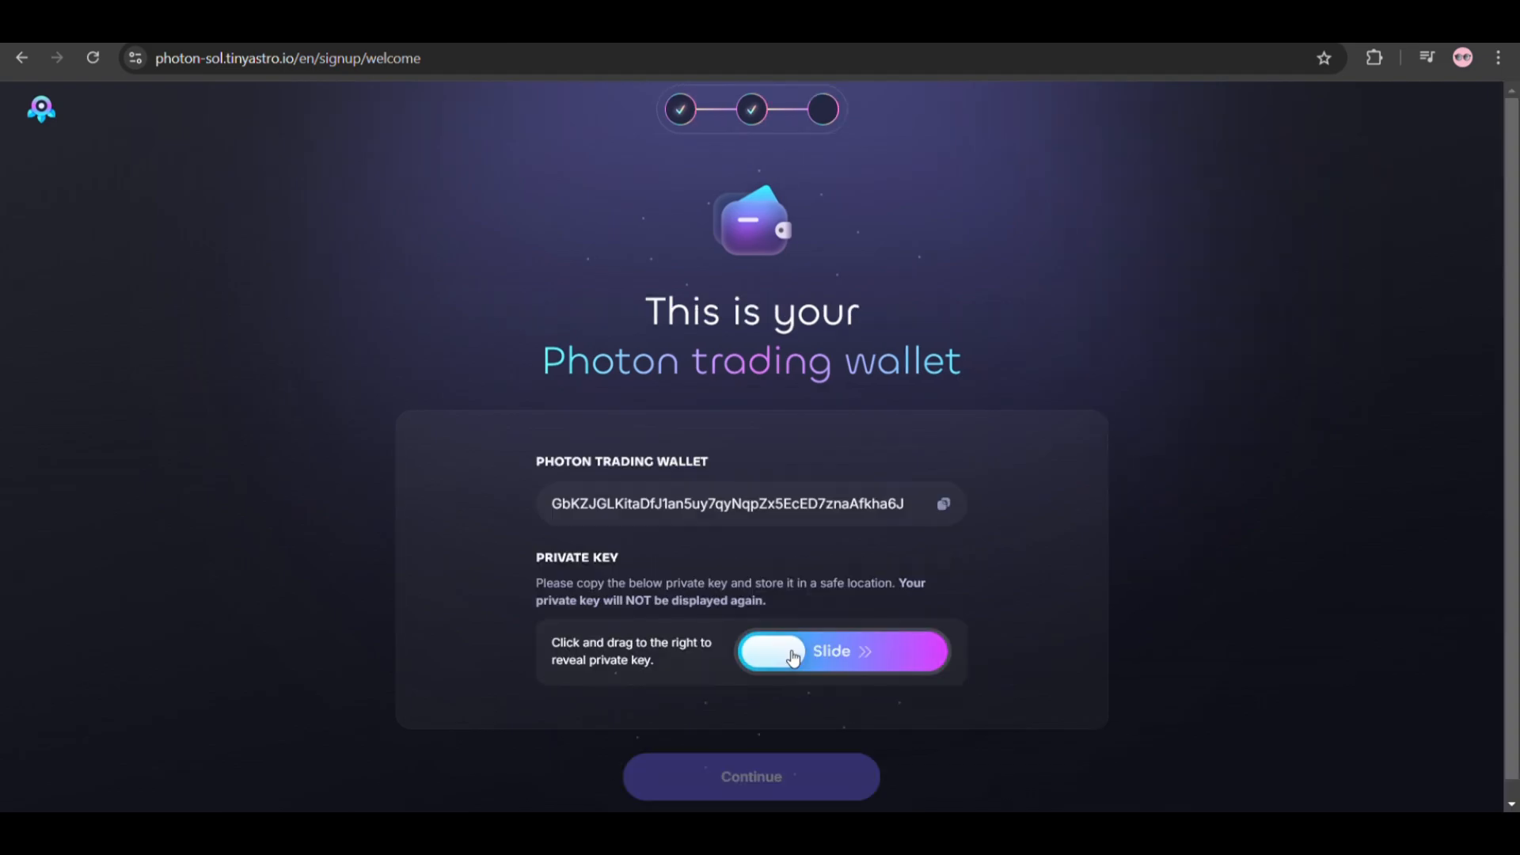
scroll(down, 3)
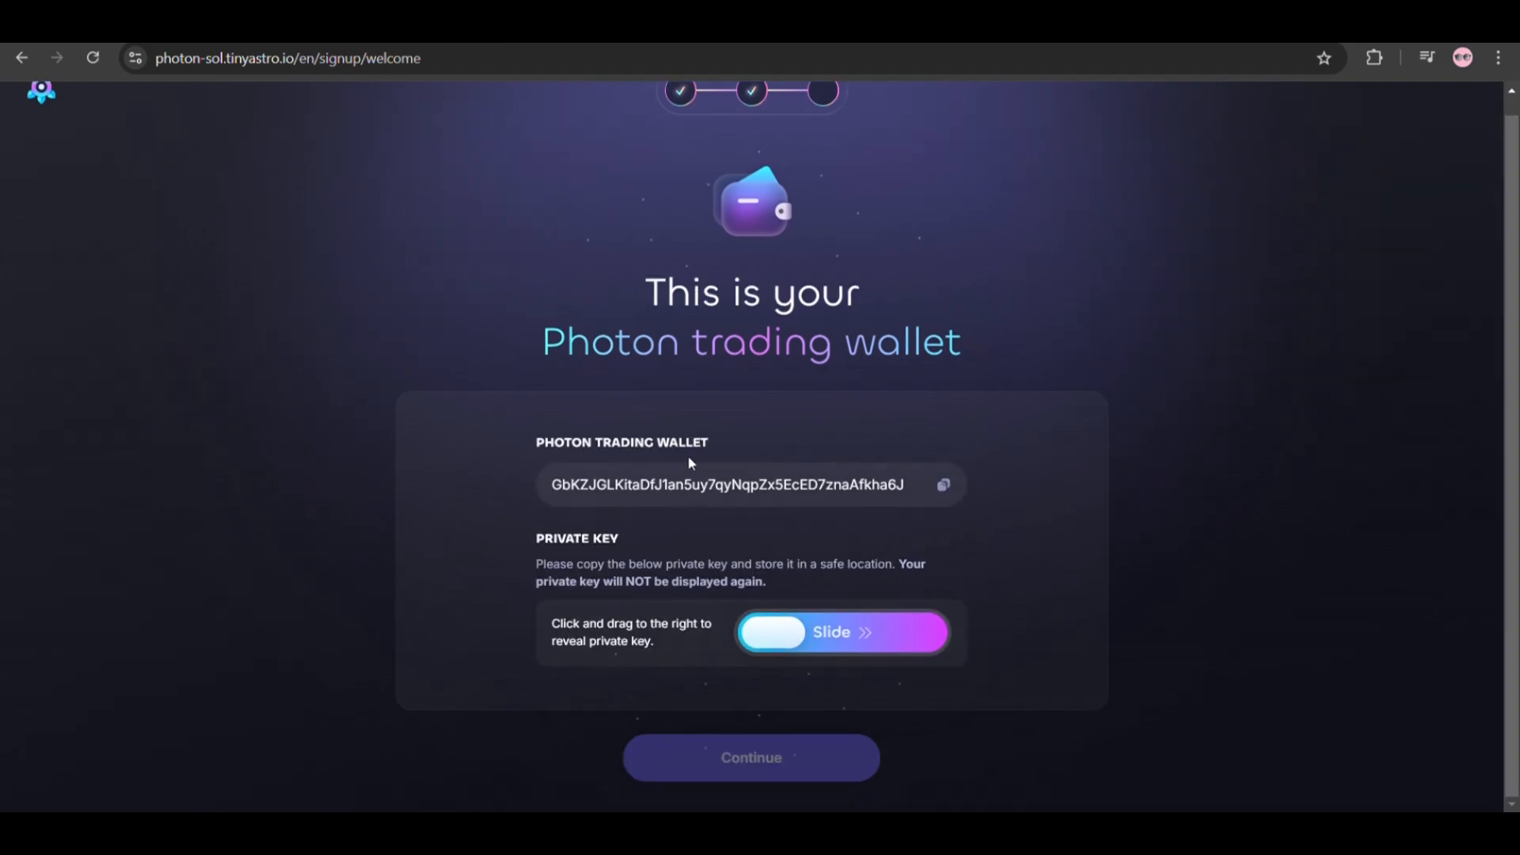
mouse_move(635, 681)
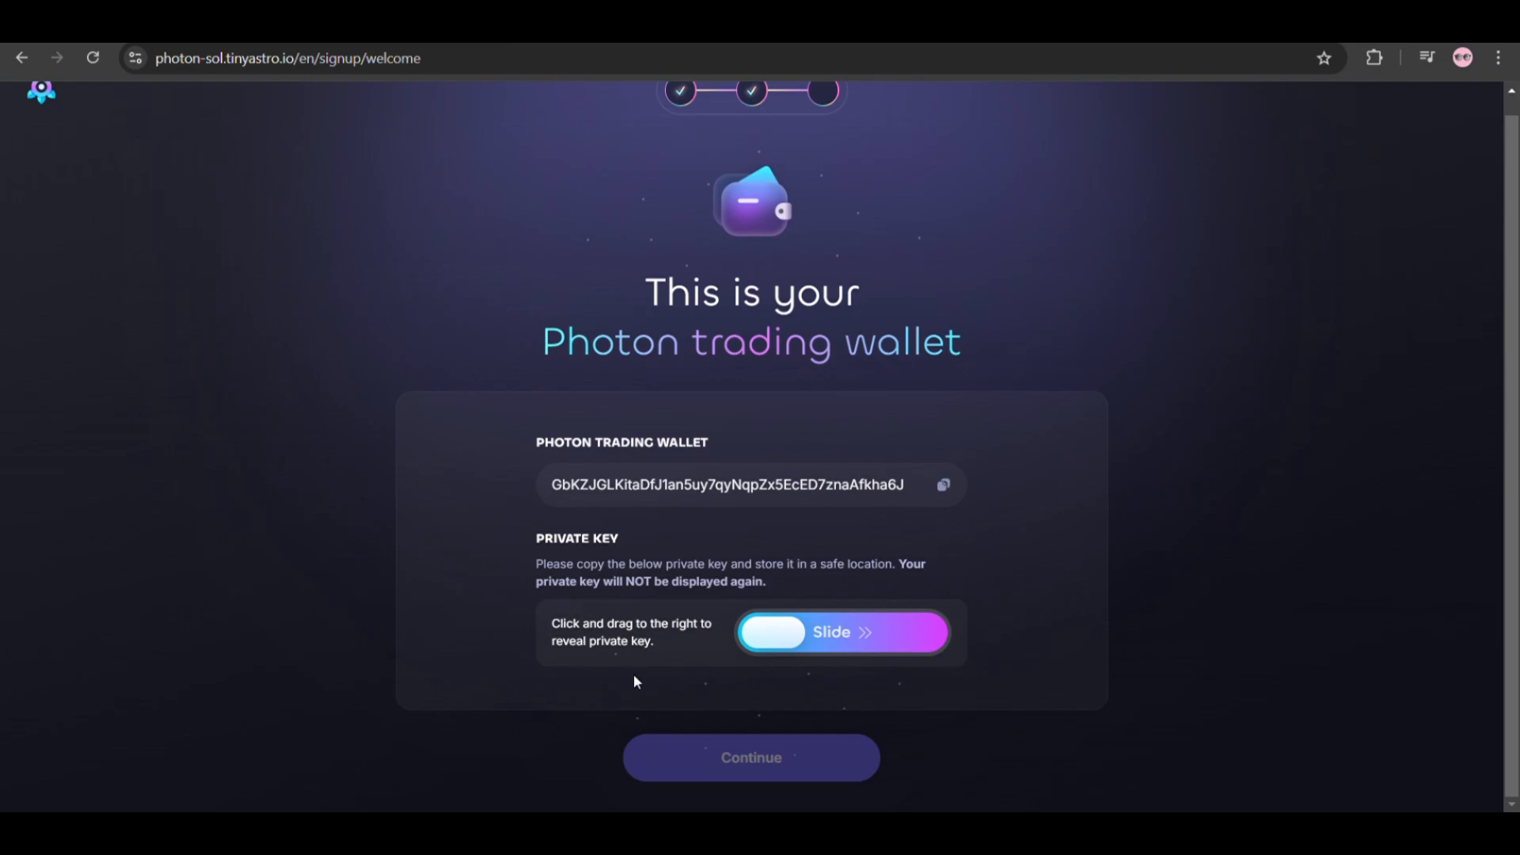
mouse_move(792, 631)
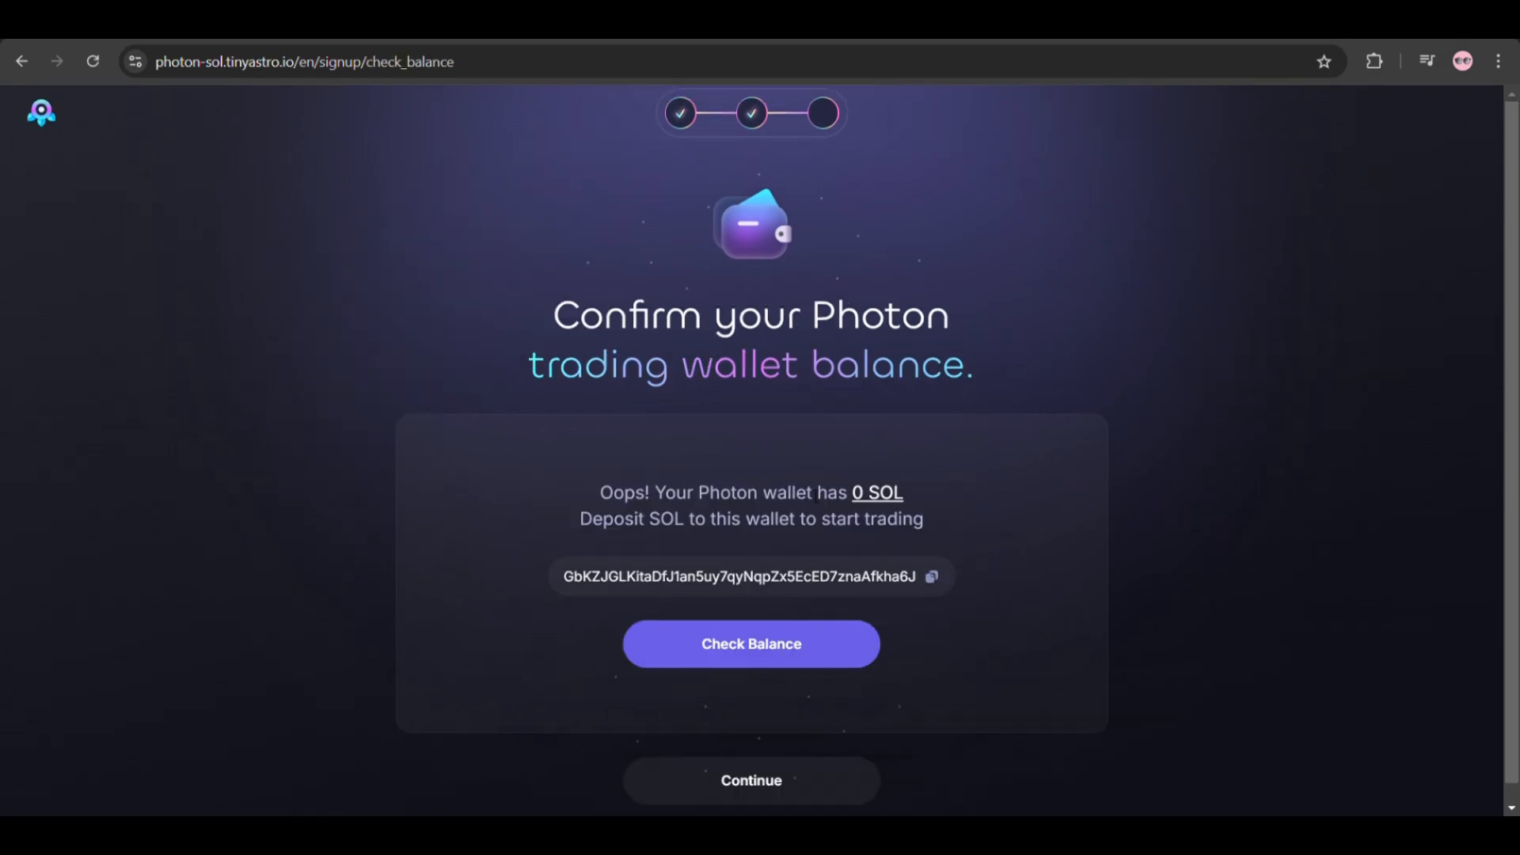
- Confirm the 0 SOL trading wallet balance and continue to the trading dashboard
scroll(down, 3)
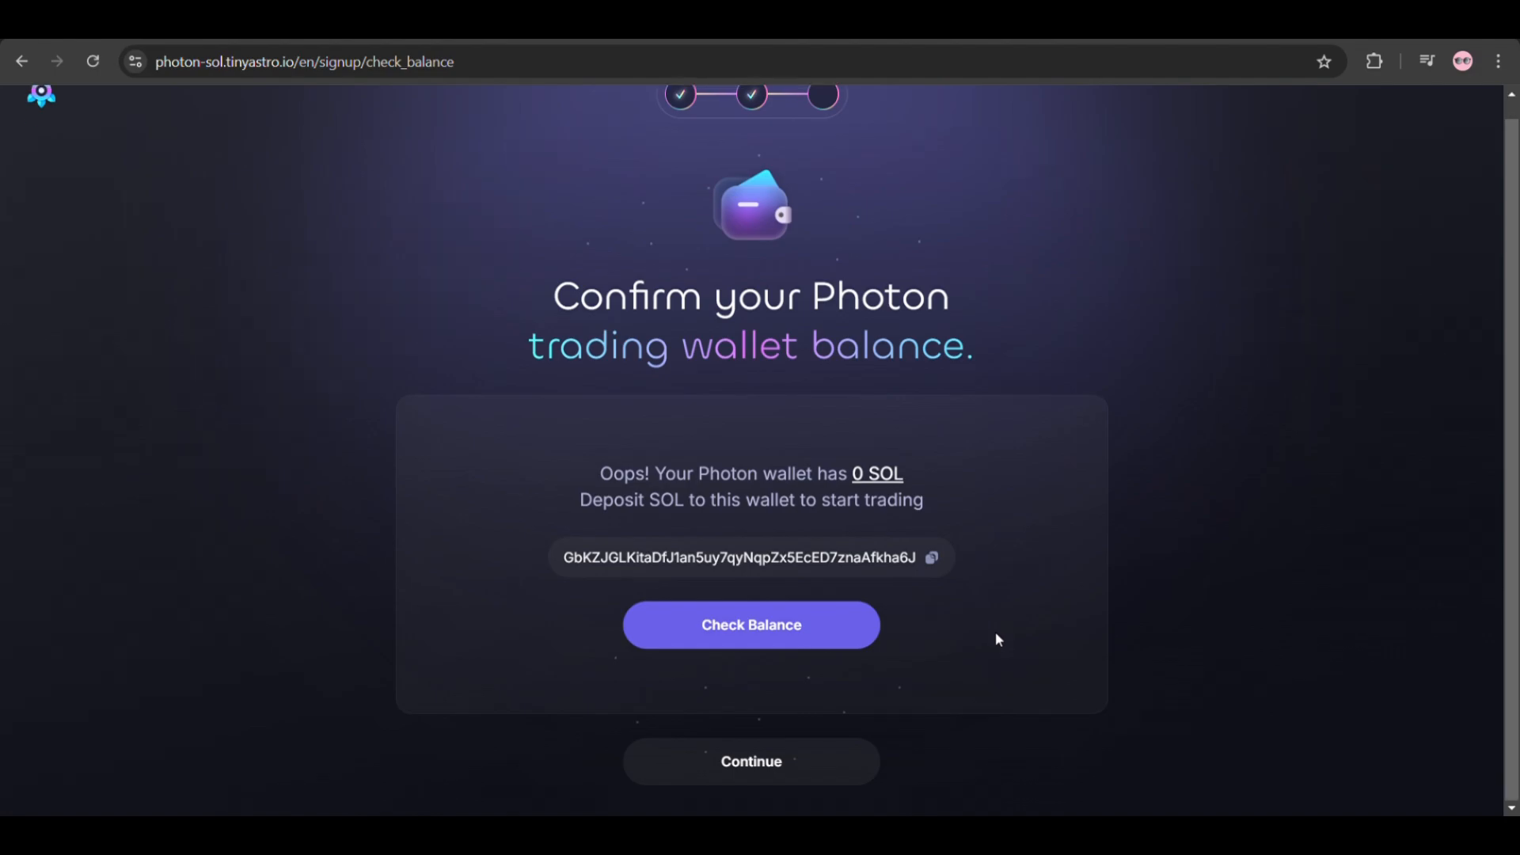
mouse_move(751, 623)
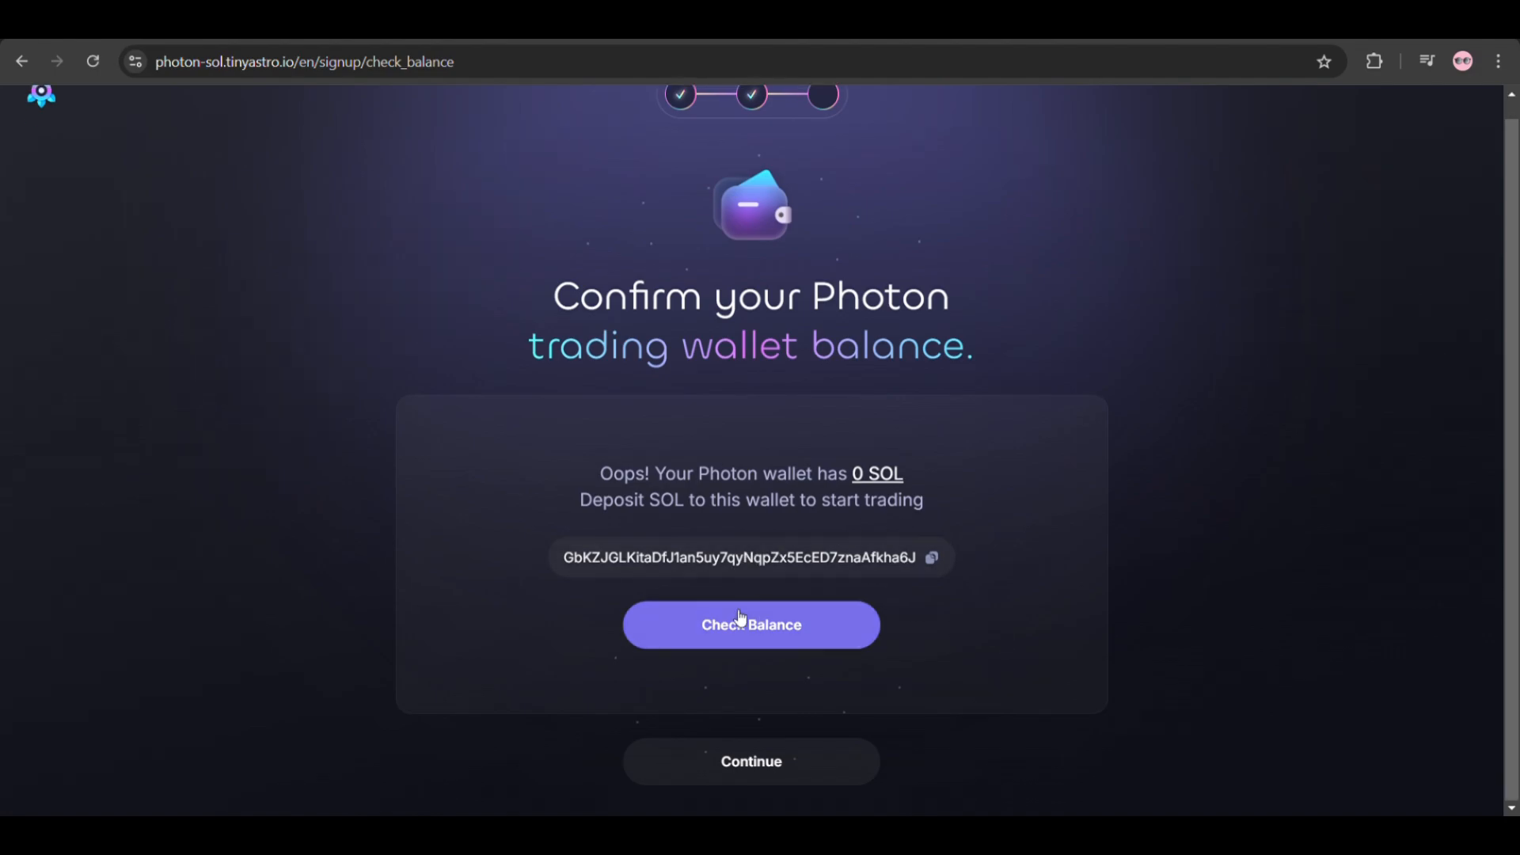
mouse_move(773, 790)
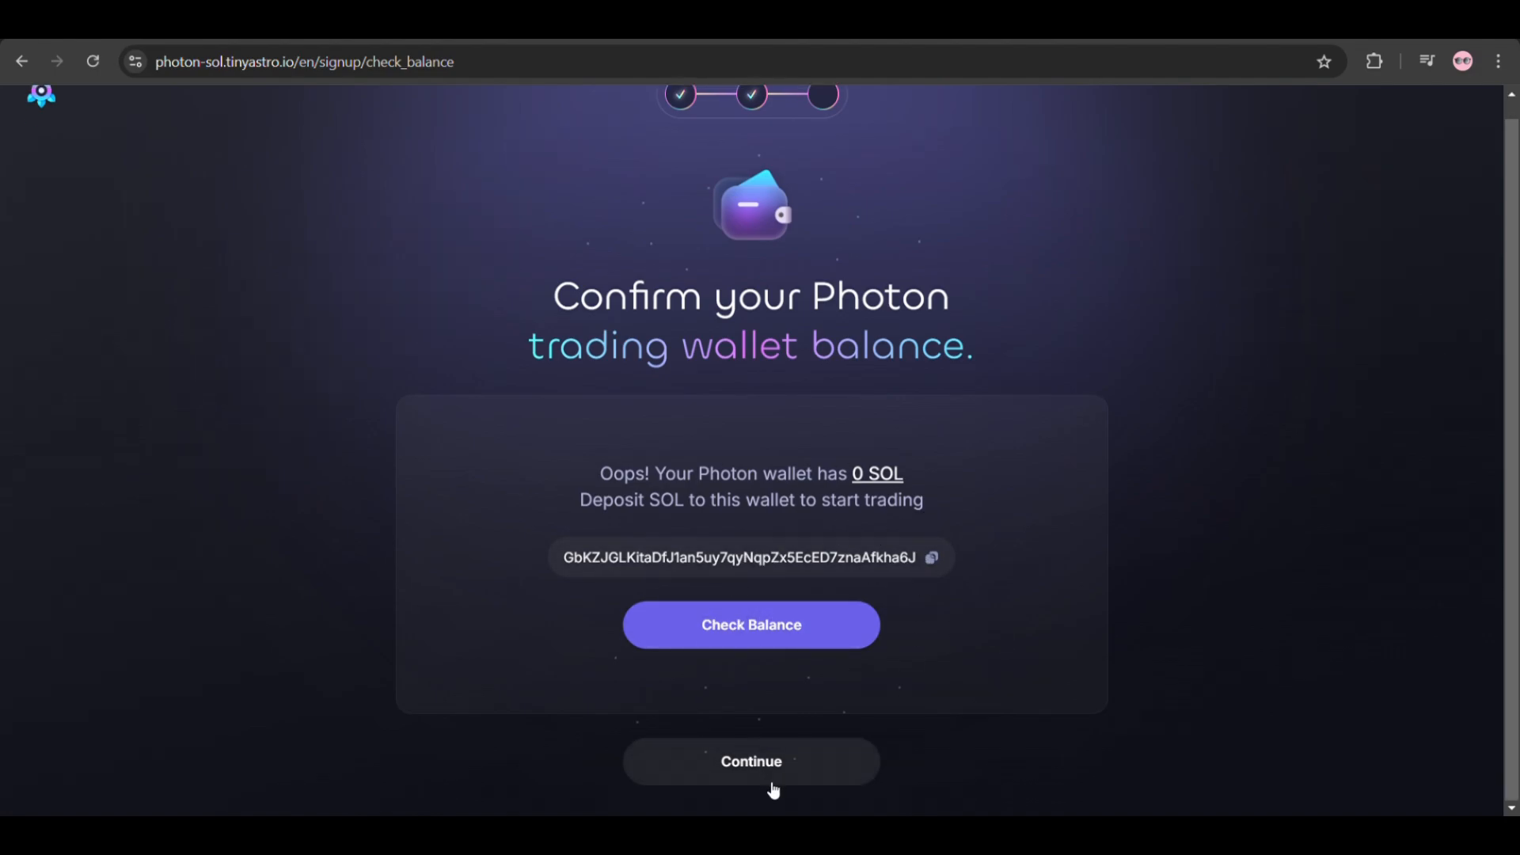
click(751, 761)
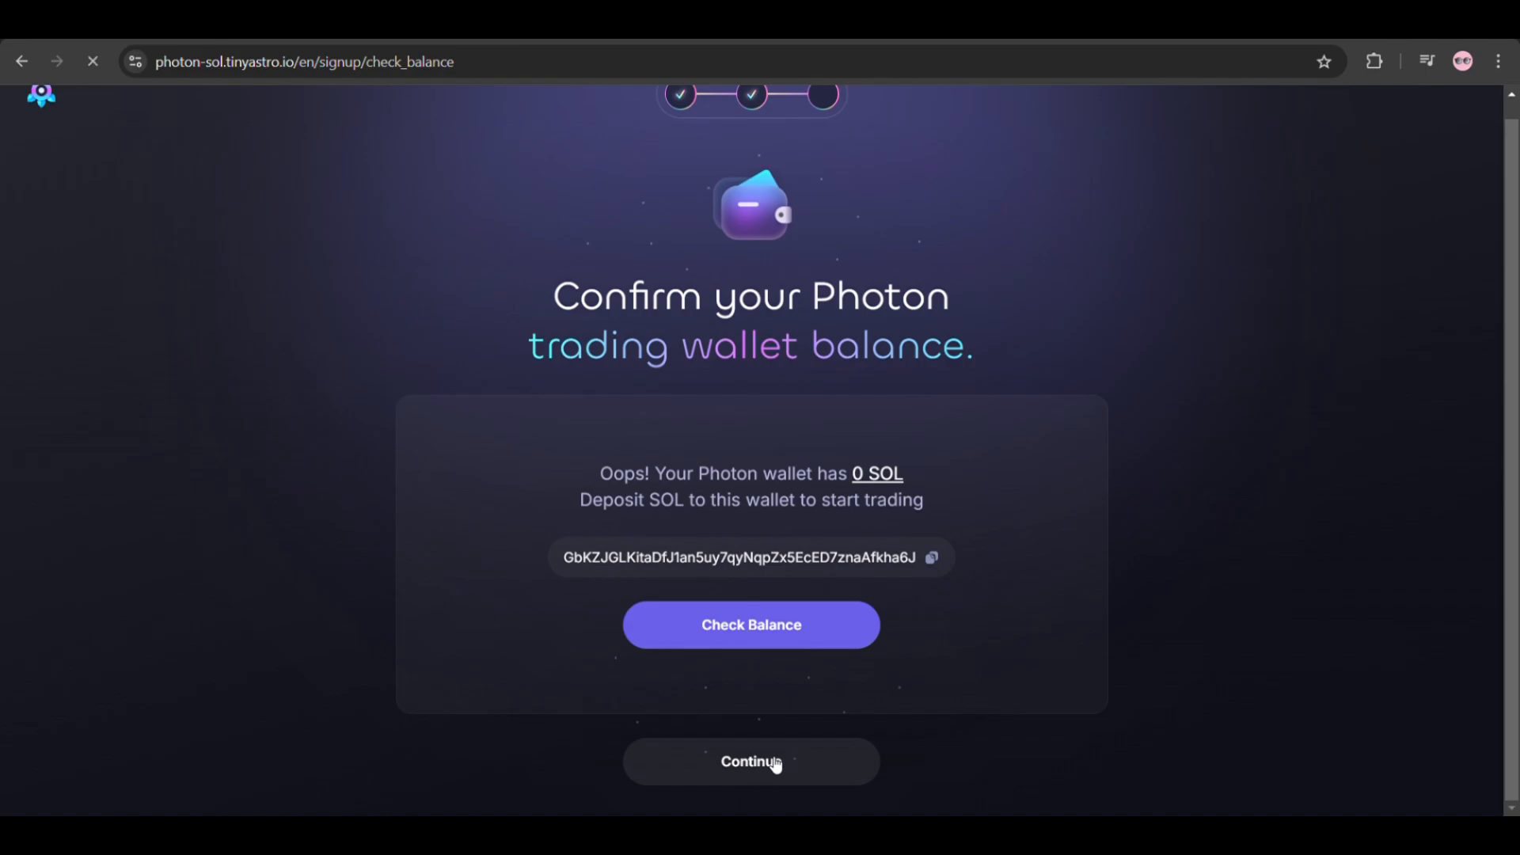
click(751, 761)
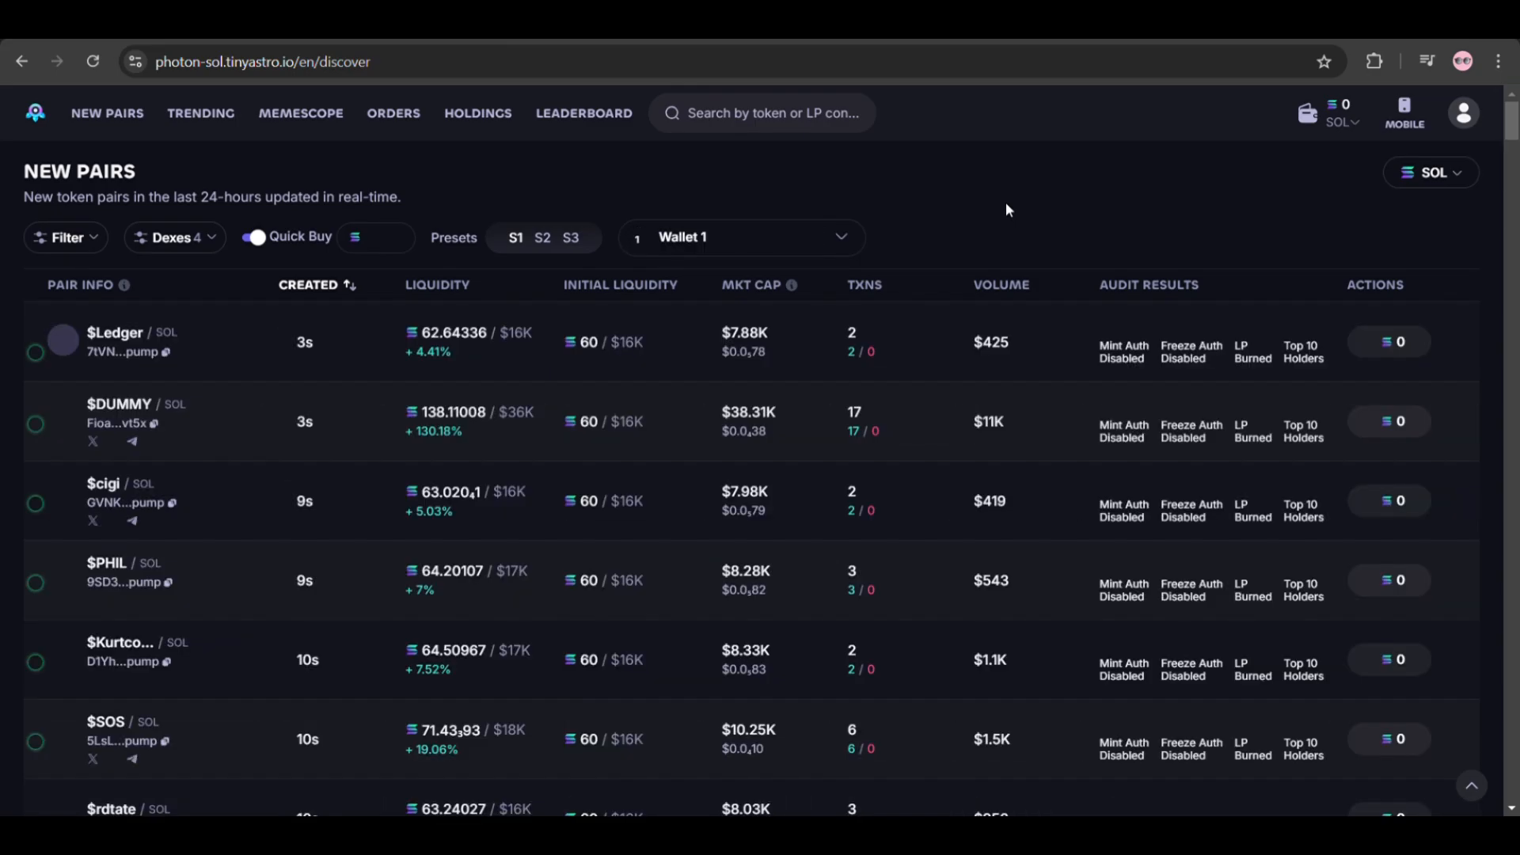
- Scroll the Discover page's New Pairs table of tokens from the last 24 hours
scroll(down, 3)
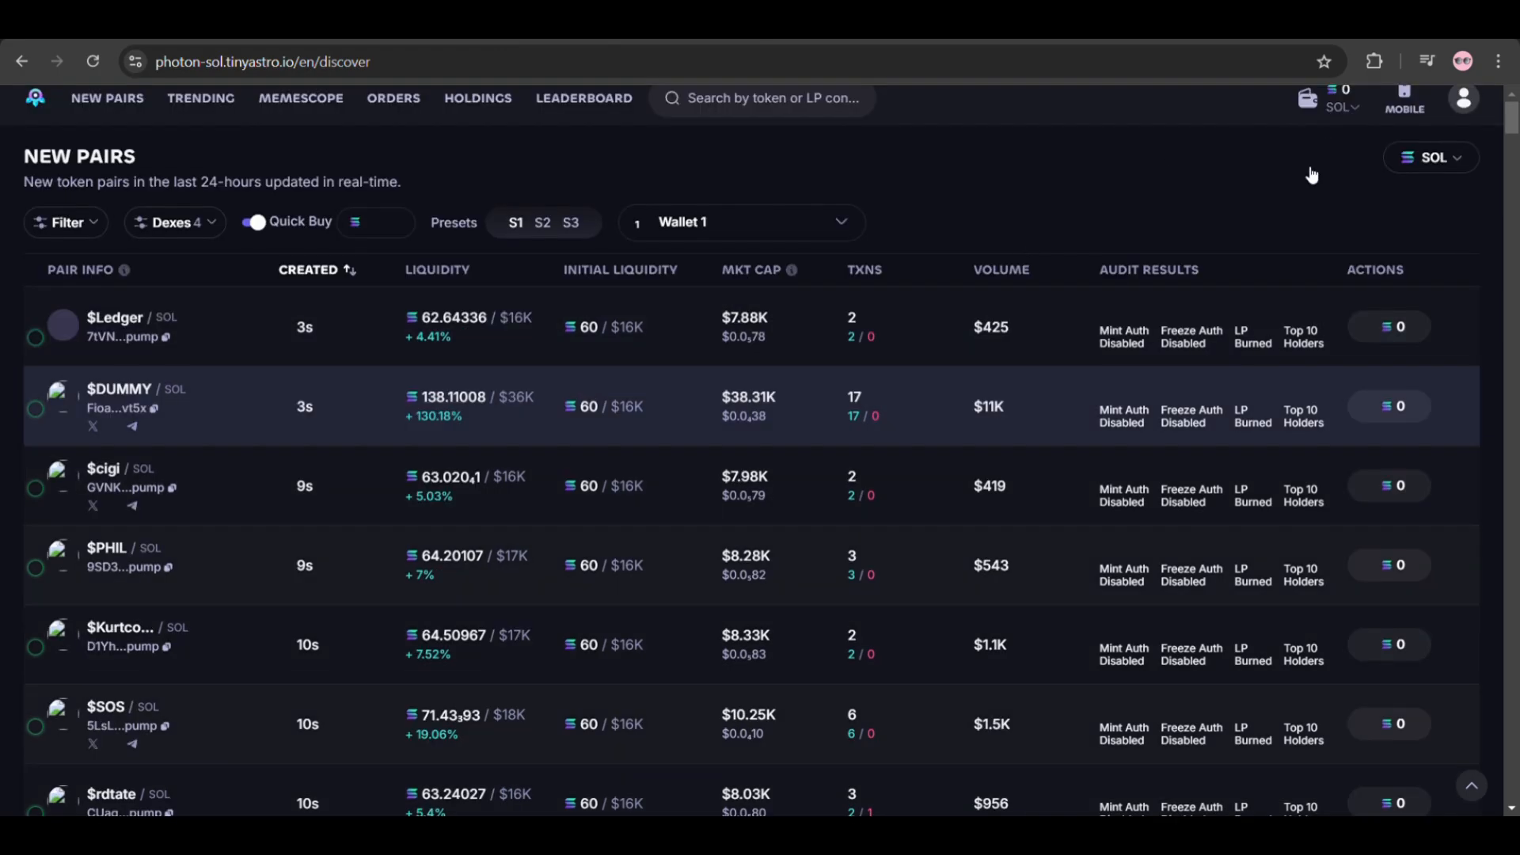
mouse_move(1422, 109)
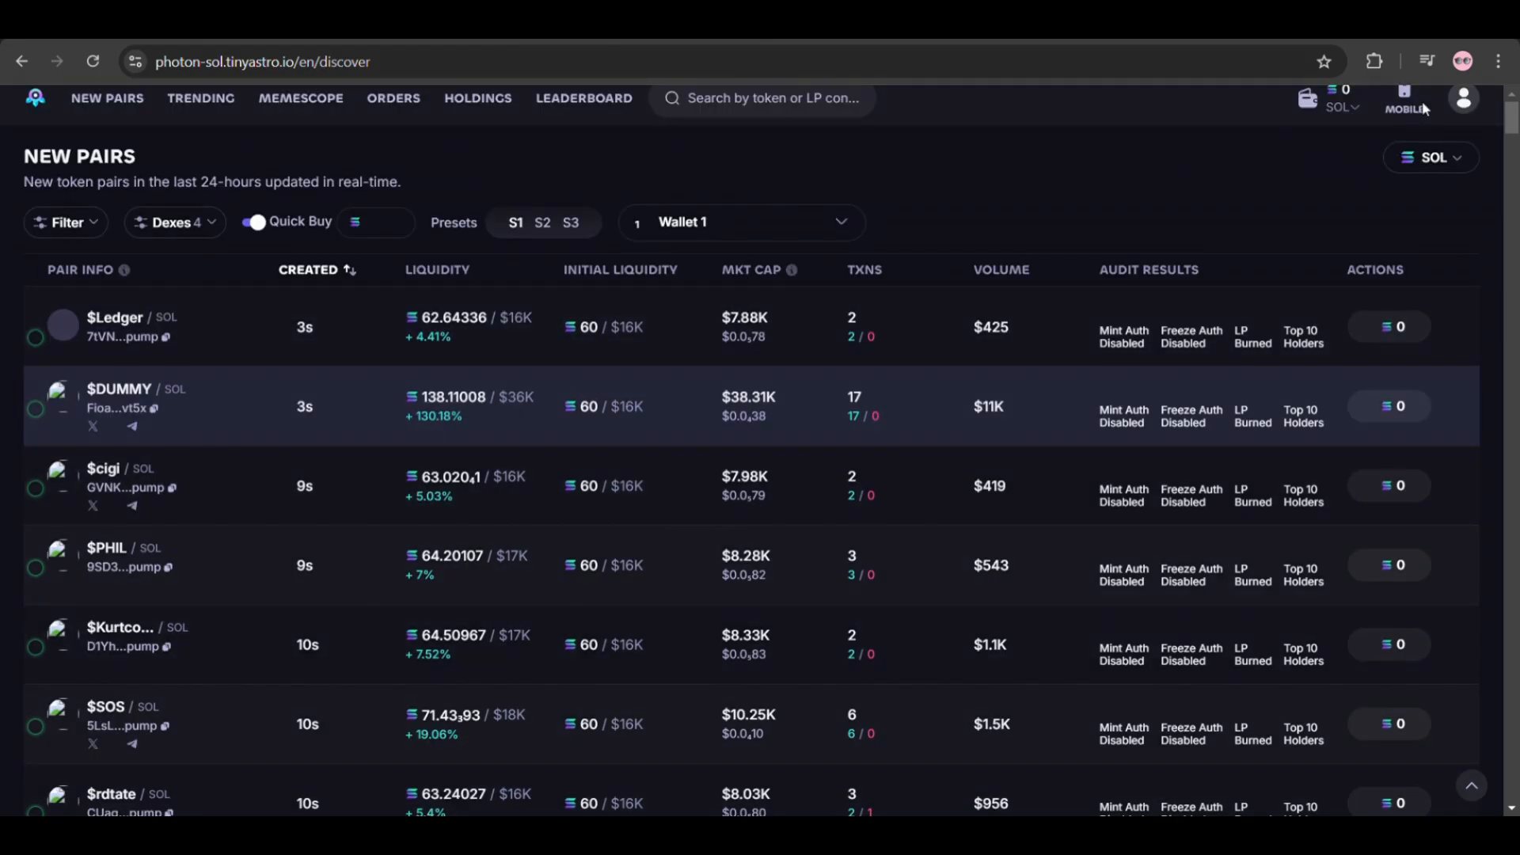